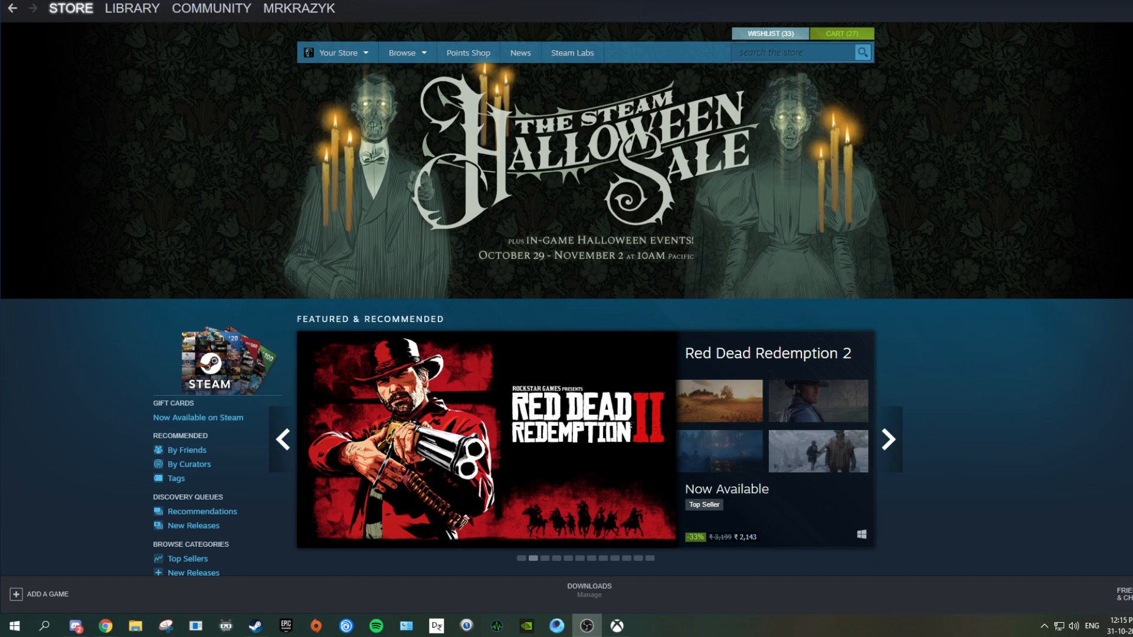
# Step: Open the Steam shopping cart holding 27 Halloween-sale games
pyautogui.click(889, 440)
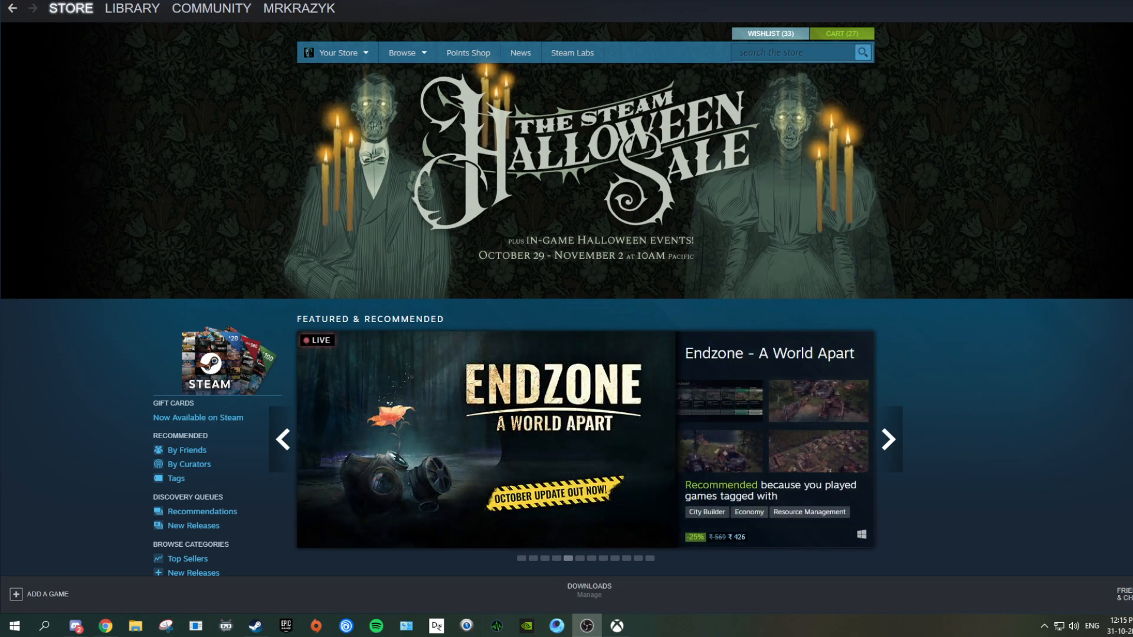
pyautogui.click(888, 439)
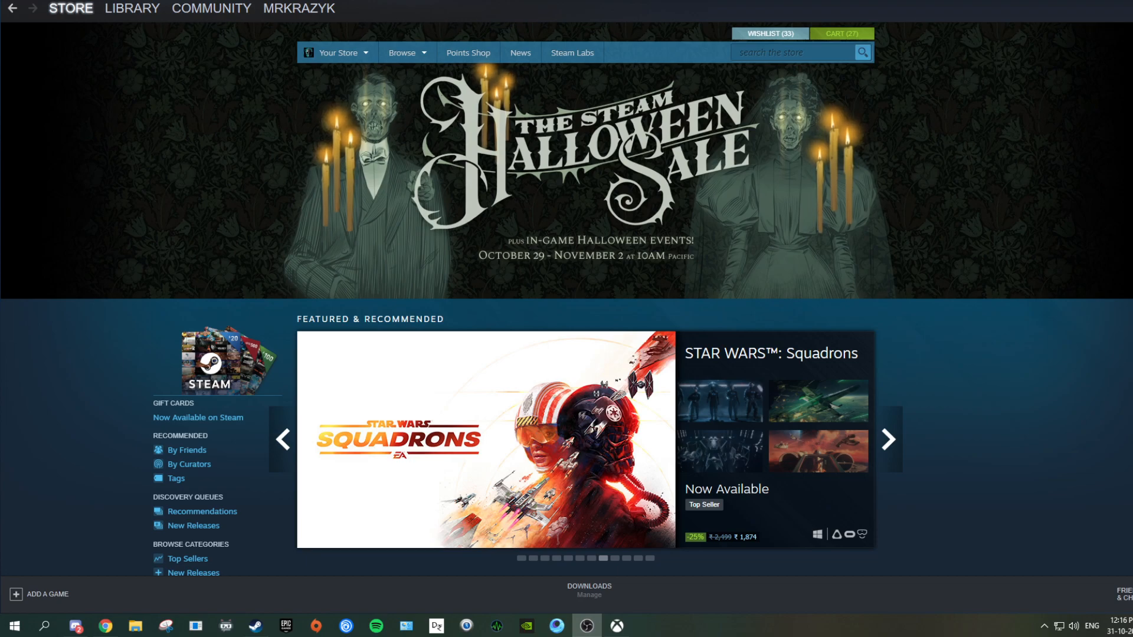
pyautogui.click(890, 440)
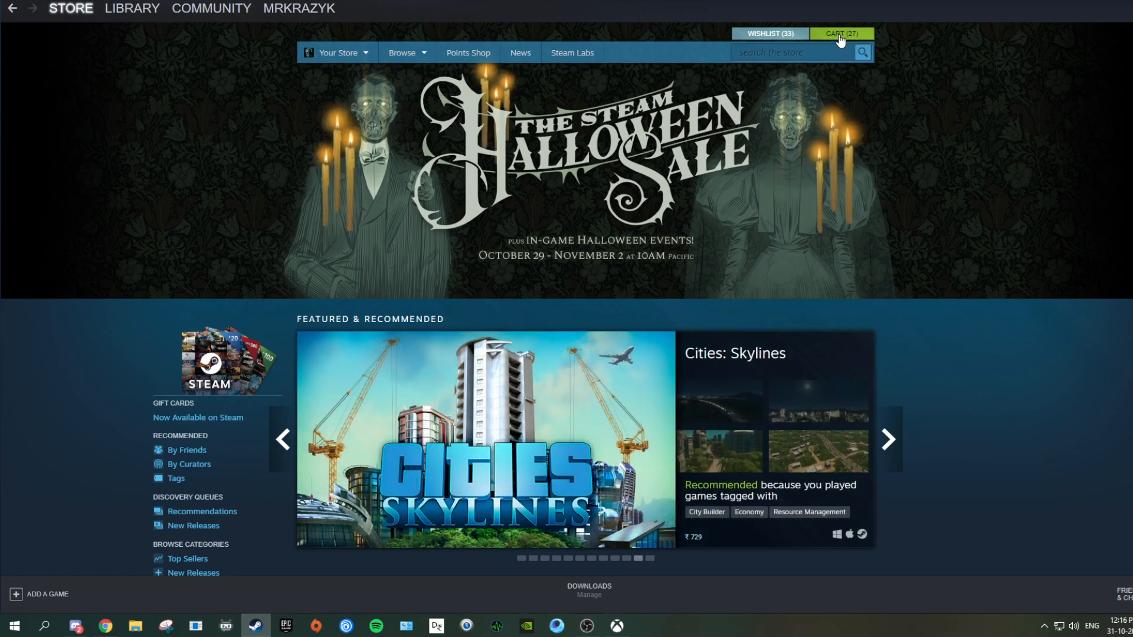
pyautogui.click(841, 33)
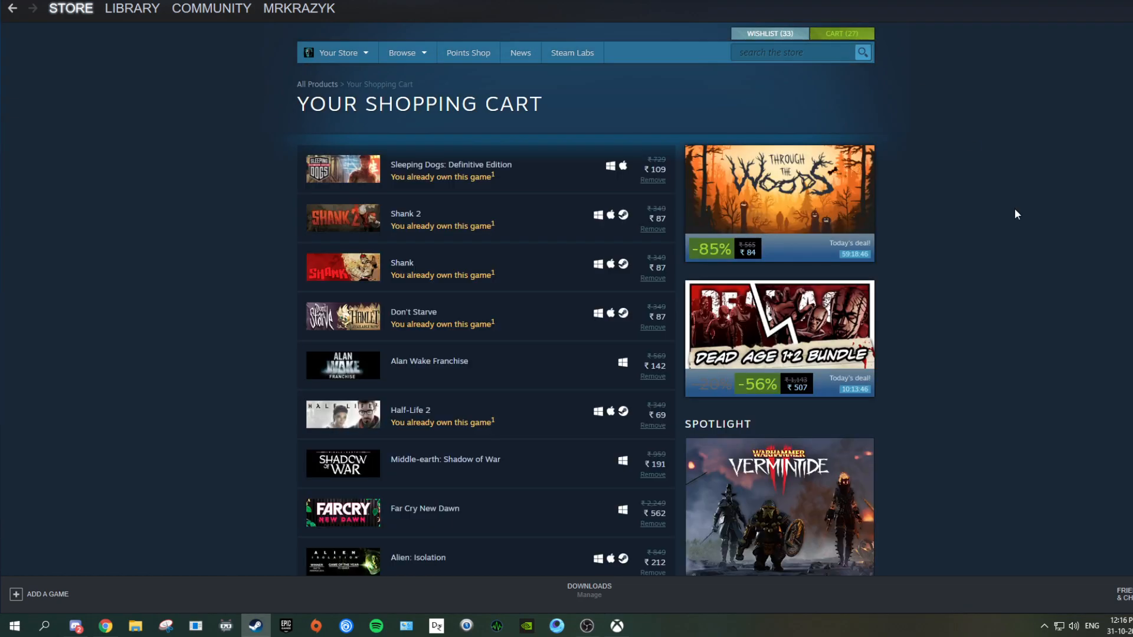
pyautogui.moveTo(991, 292)
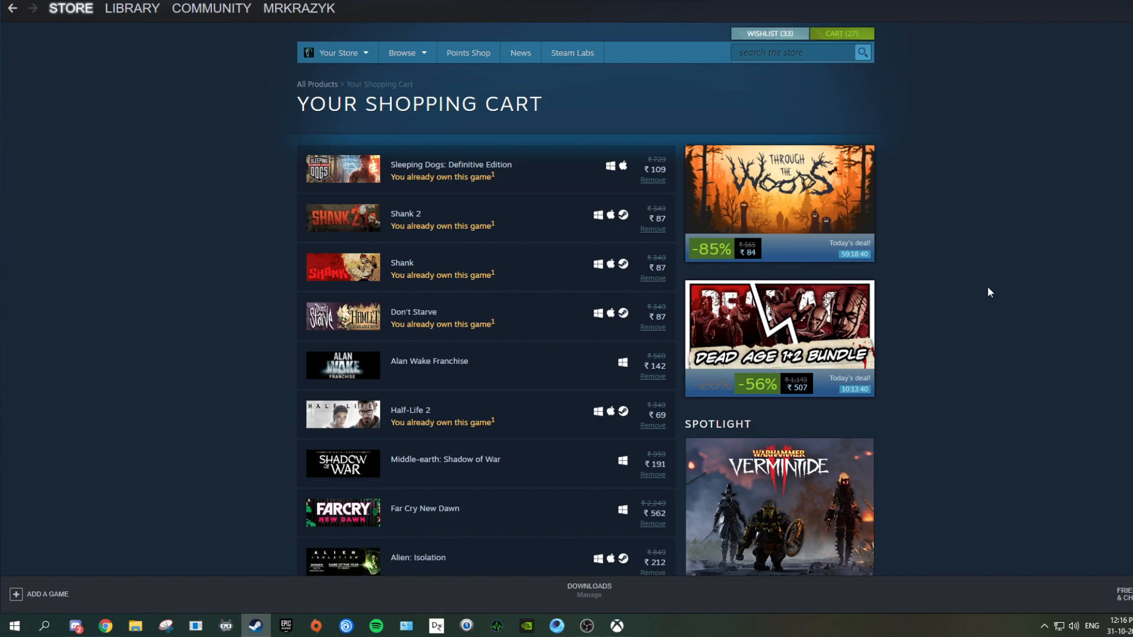
pyautogui.moveTo(960, 205)
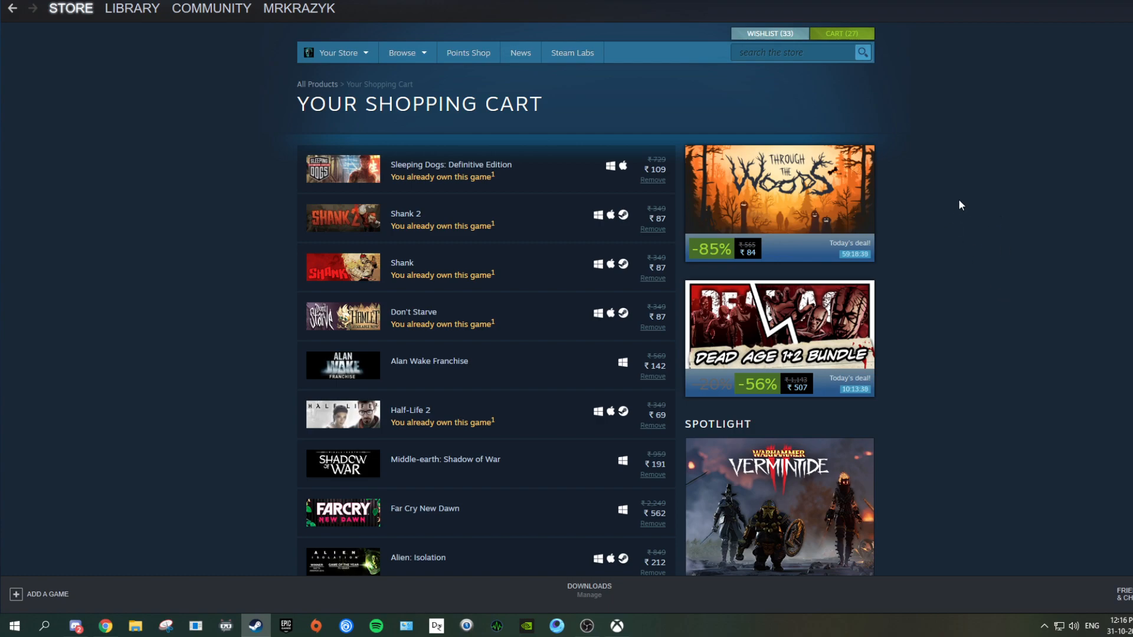
# Step: Review the cart's game list down to the ₹7,094 estimated total
pyautogui.scroll(-3)
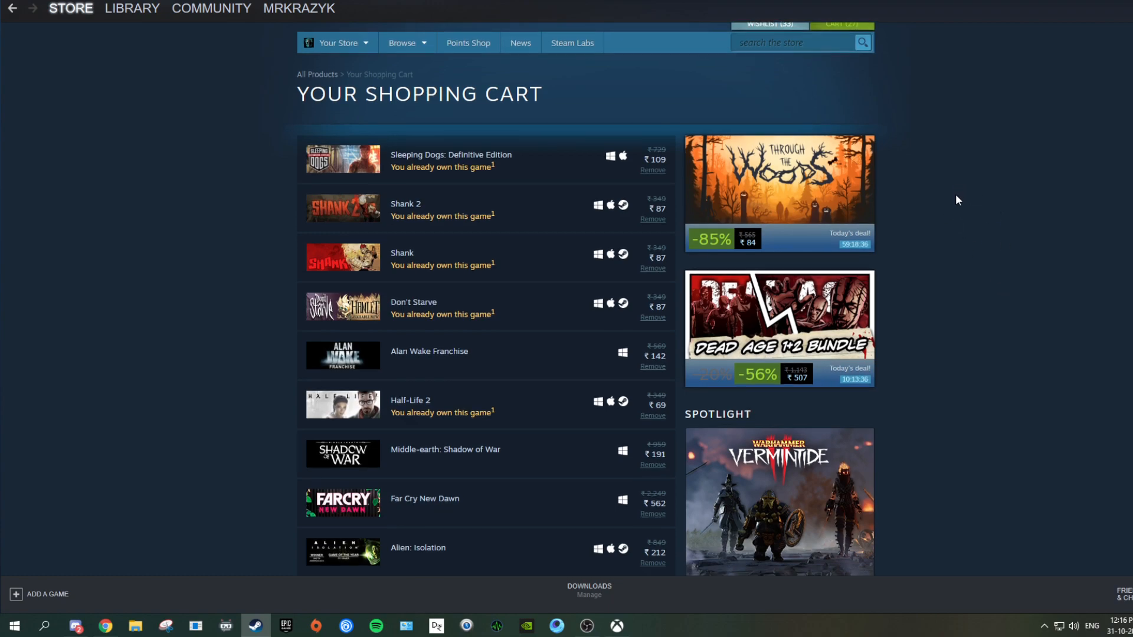
pyautogui.scroll(-3)
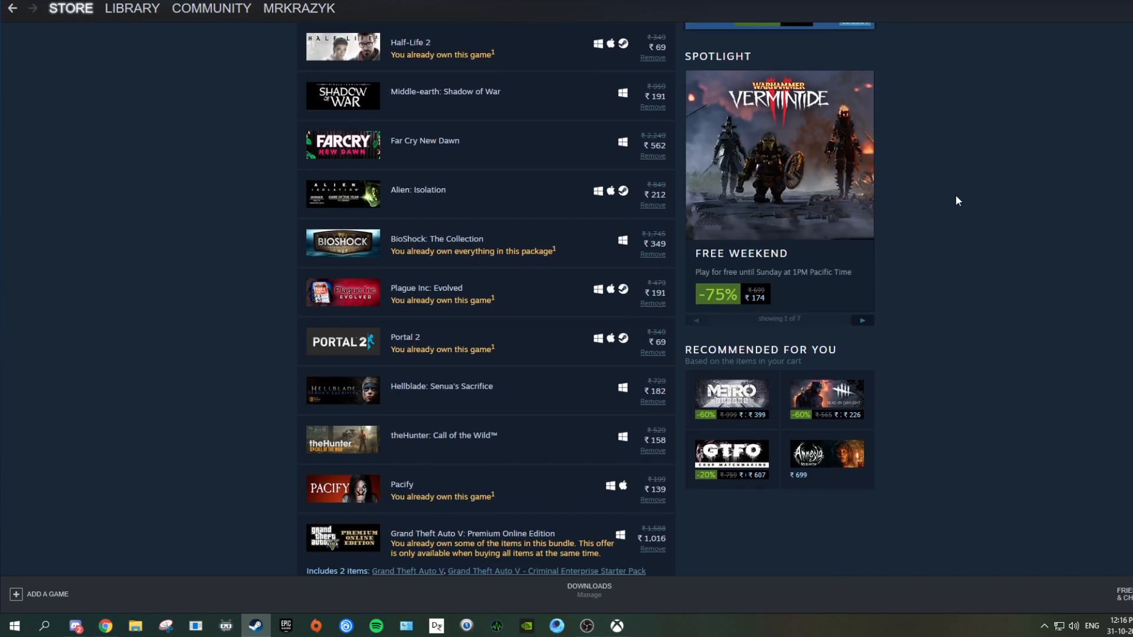
pyautogui.scroll(-3)
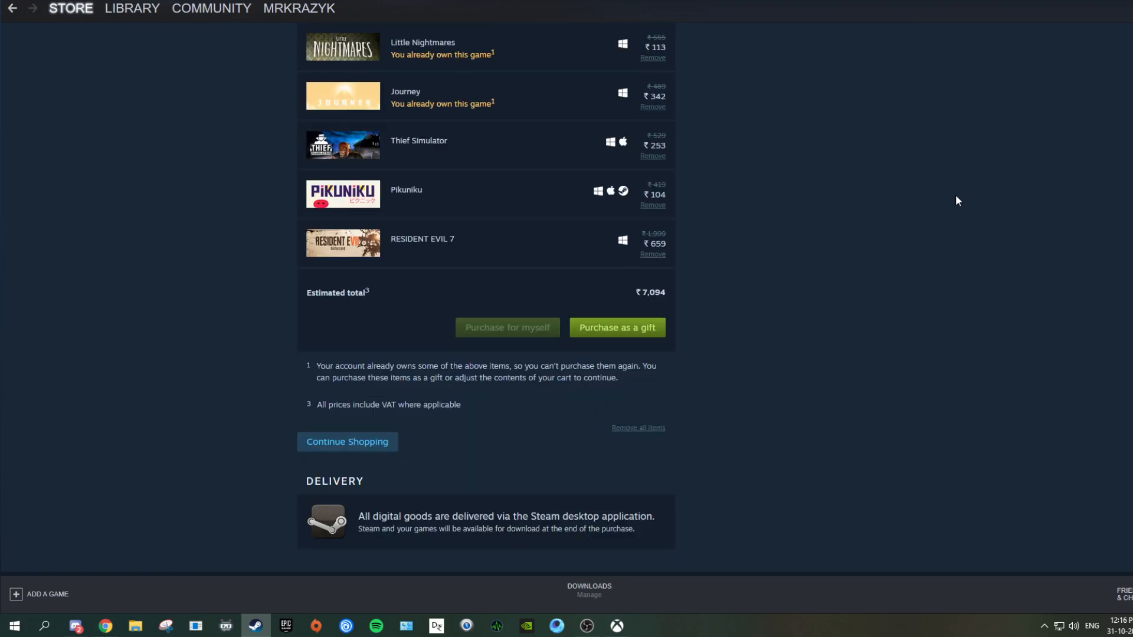
pyautogui.moveTo(773, 261)
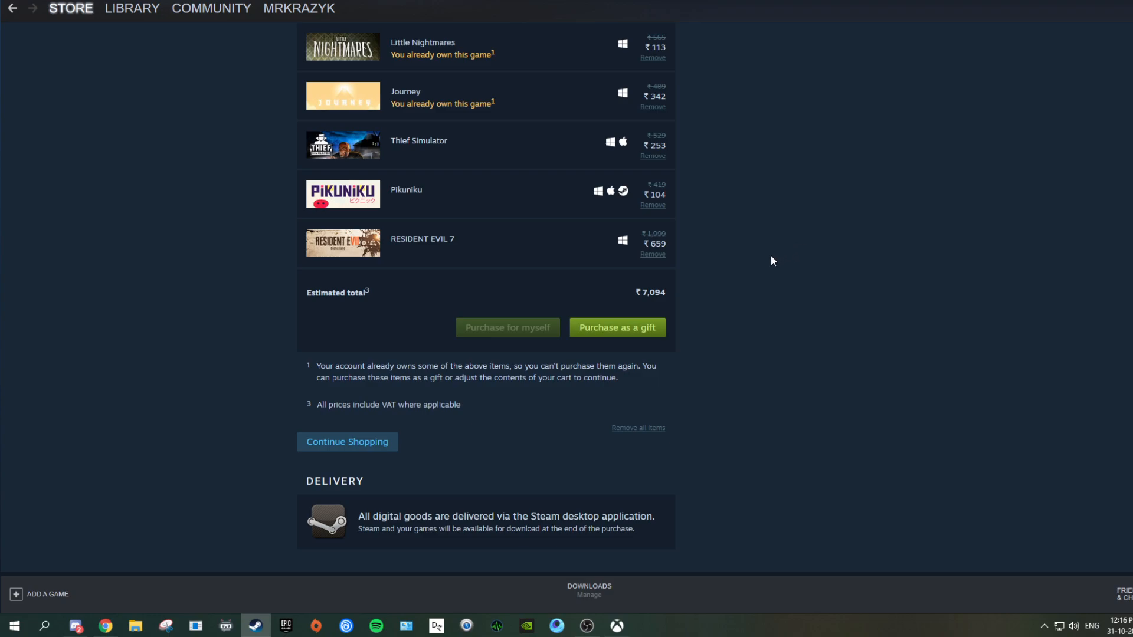
pyautogui.moveTo(754, 309)
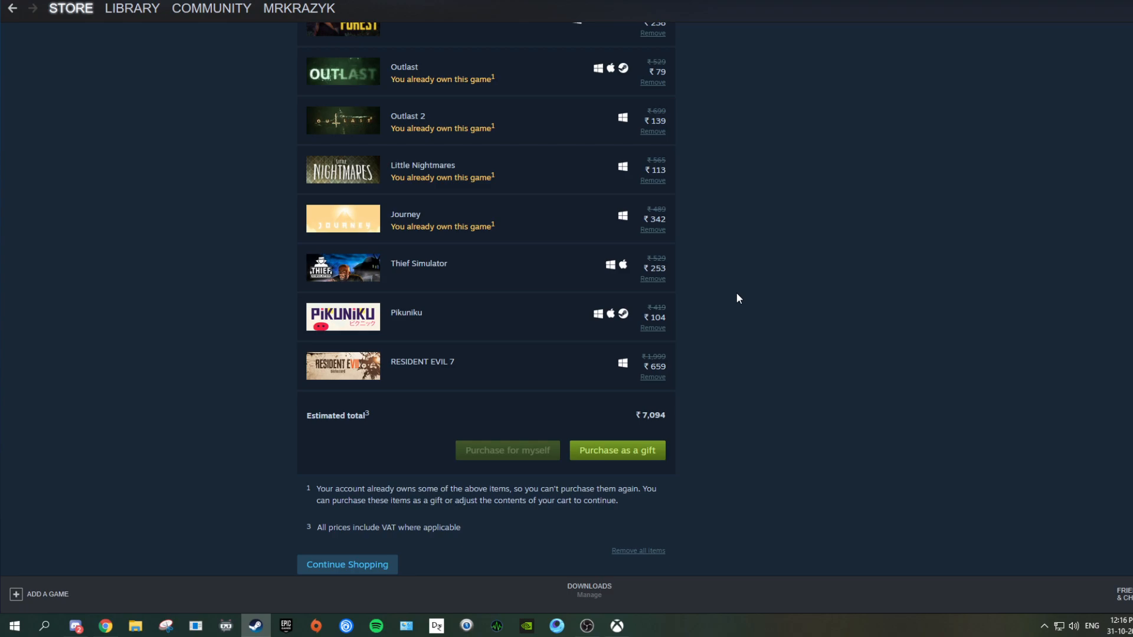
pyautogui.moveTo(743, 302)
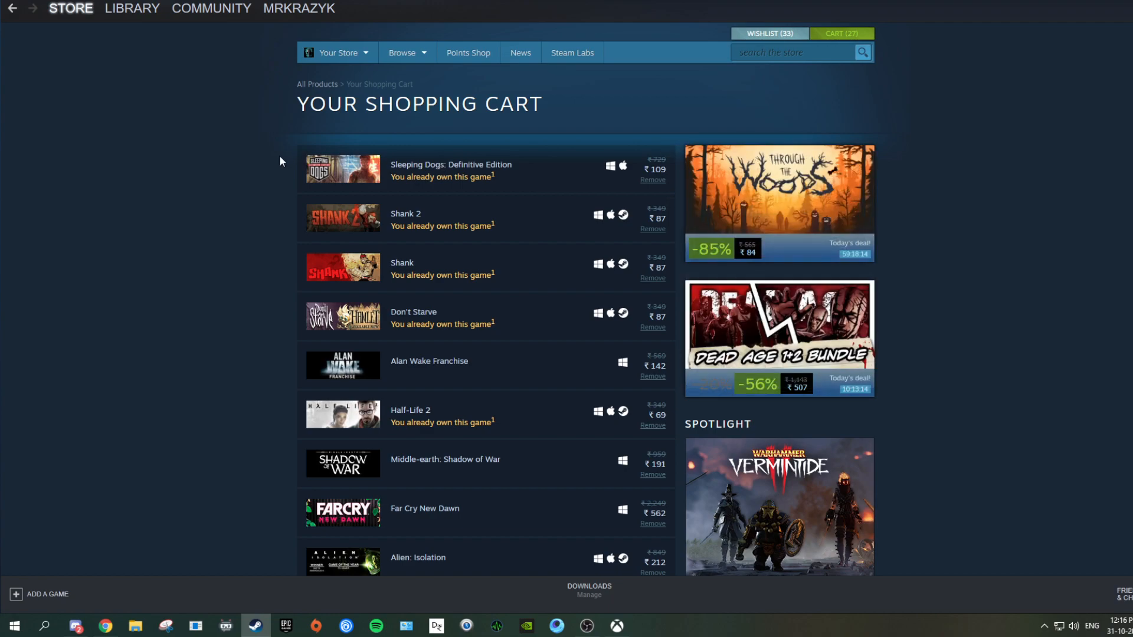
pyautogui.moveTo(344, 170)
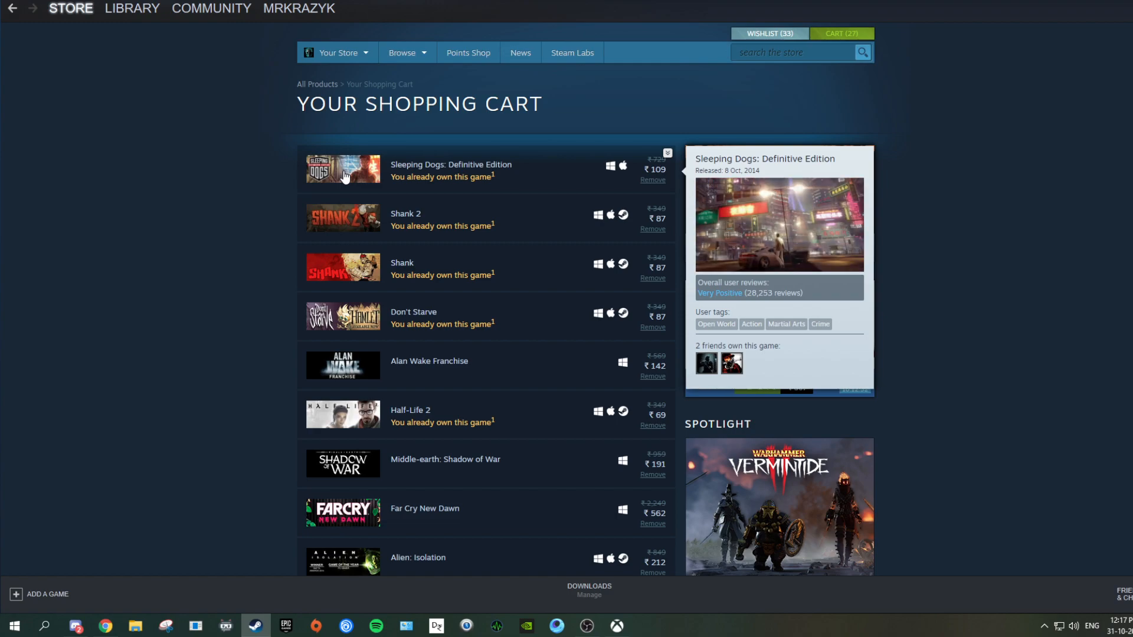
pyautogui.moveTo(552, 193)
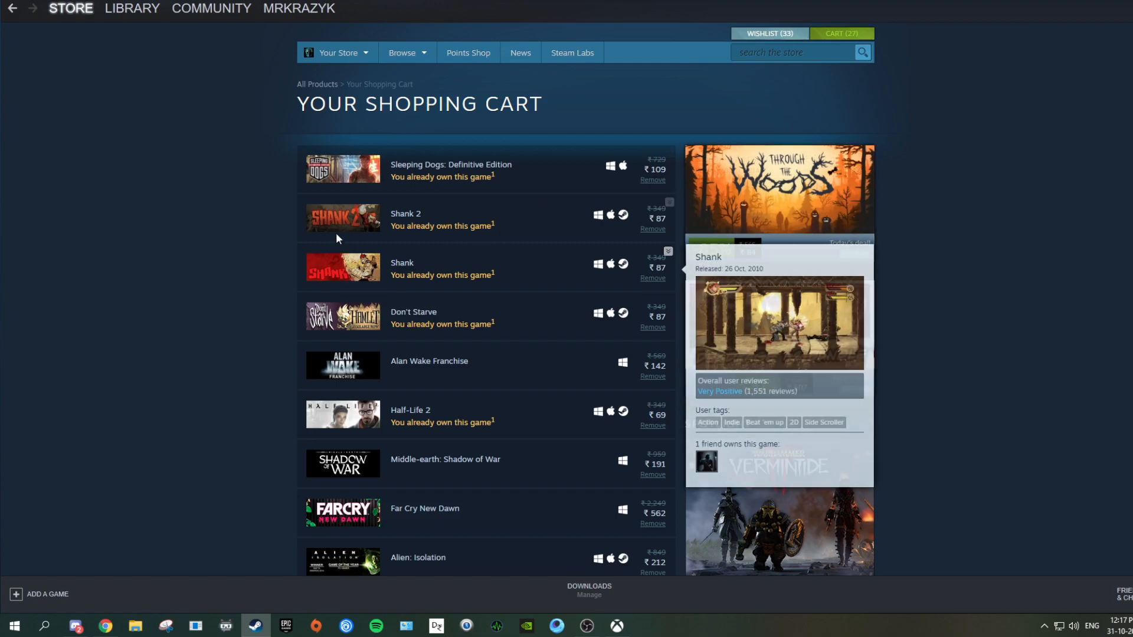
pyautogui.moveTo(344, 219)
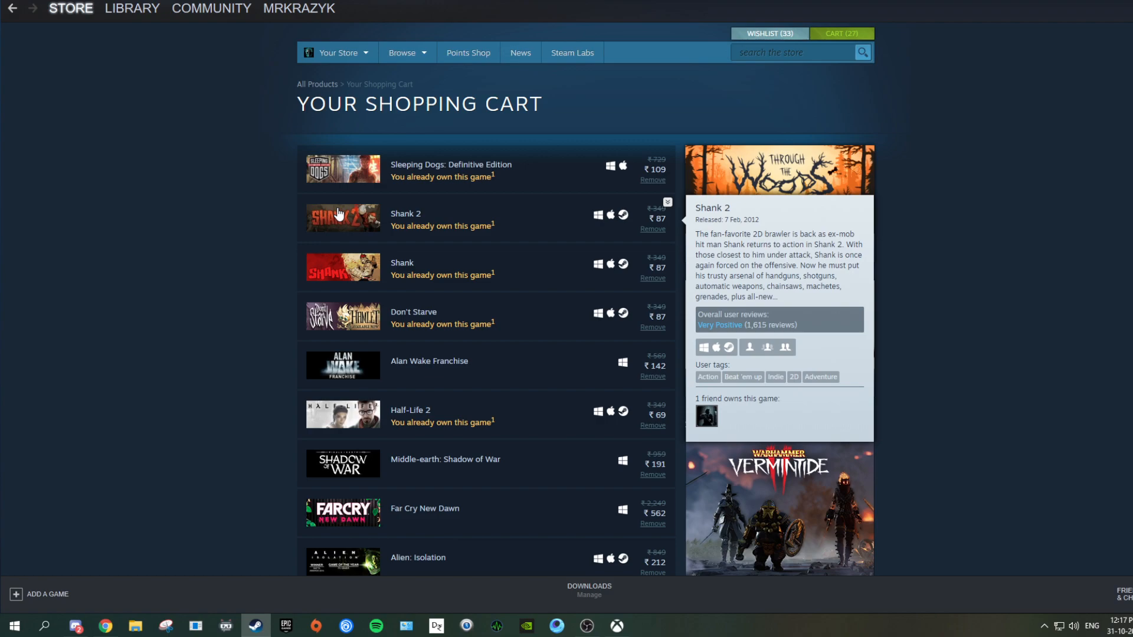
pyautogui.moveTo(349, 219)
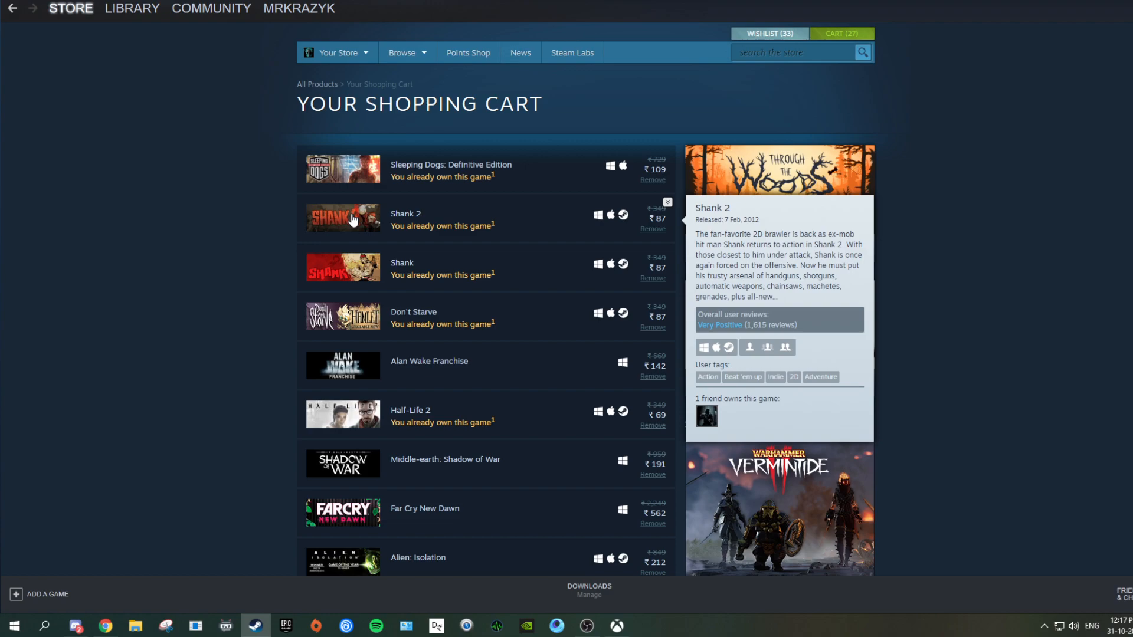
pyautogui.moveTo(346, 241)
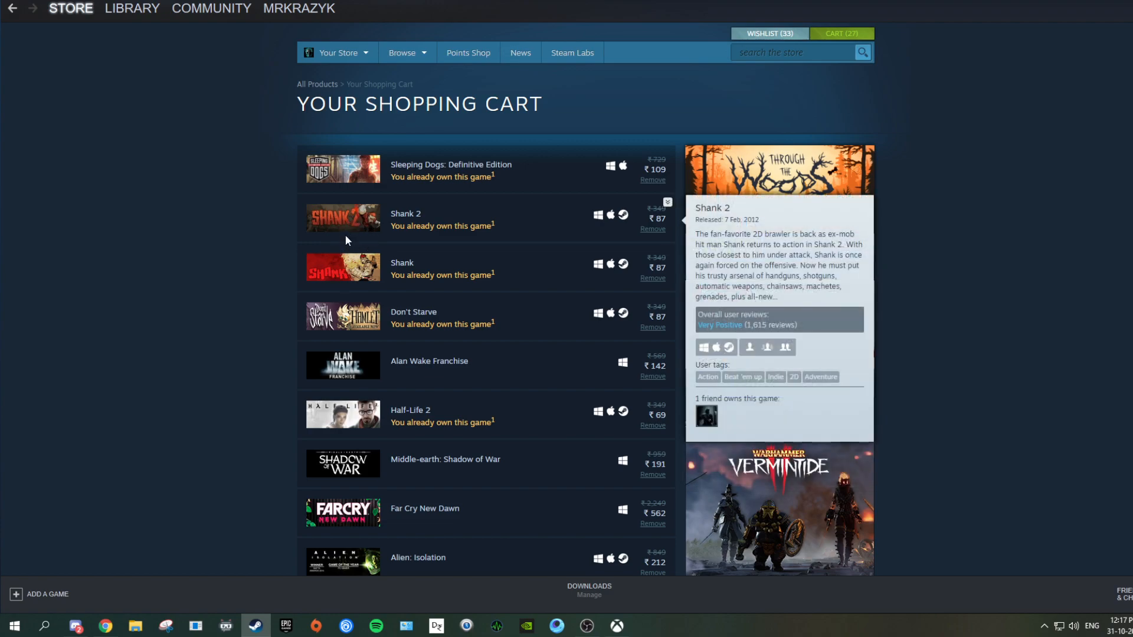
pyautogui.scroll(-3)
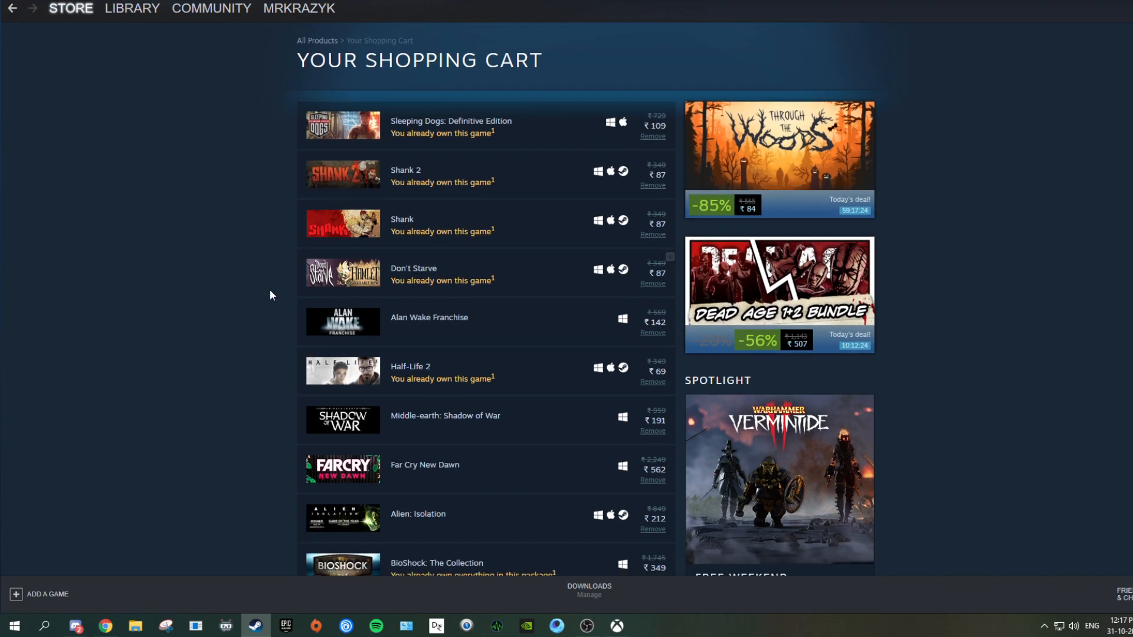
pyautogui.scroll(-3)
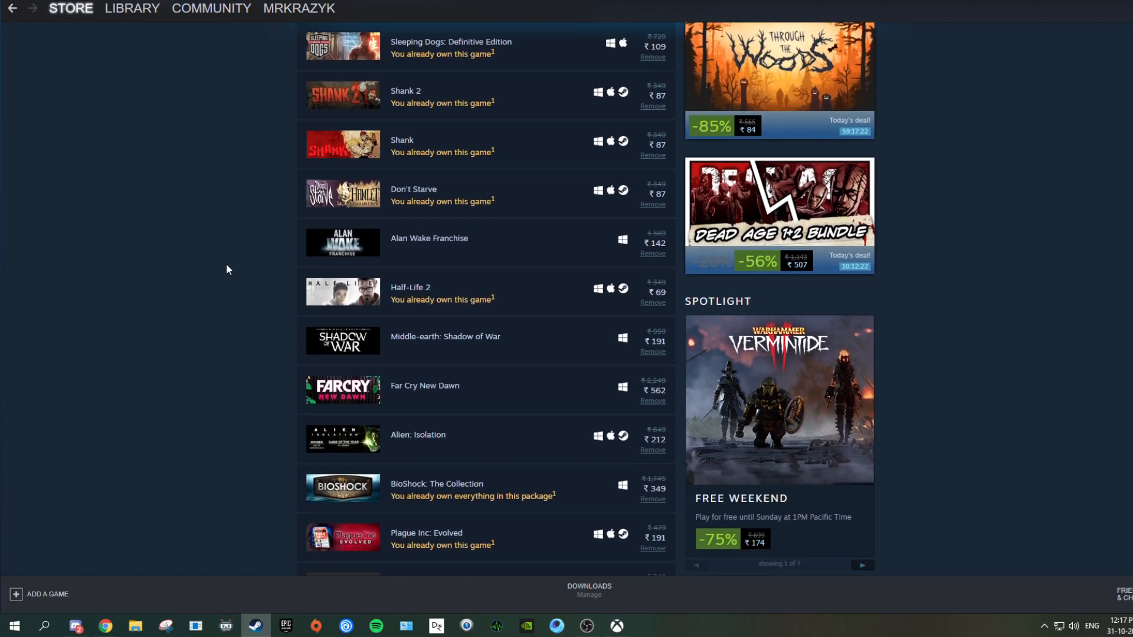
pyautogui.moveTo(204, 244)
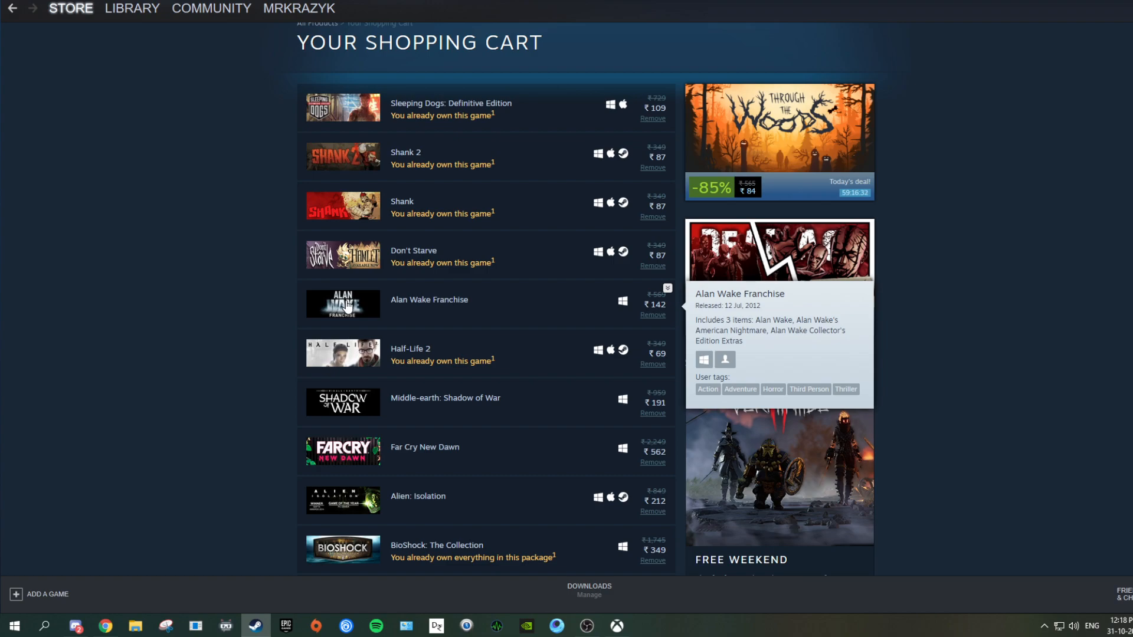
pyautogui.scroll(-3)
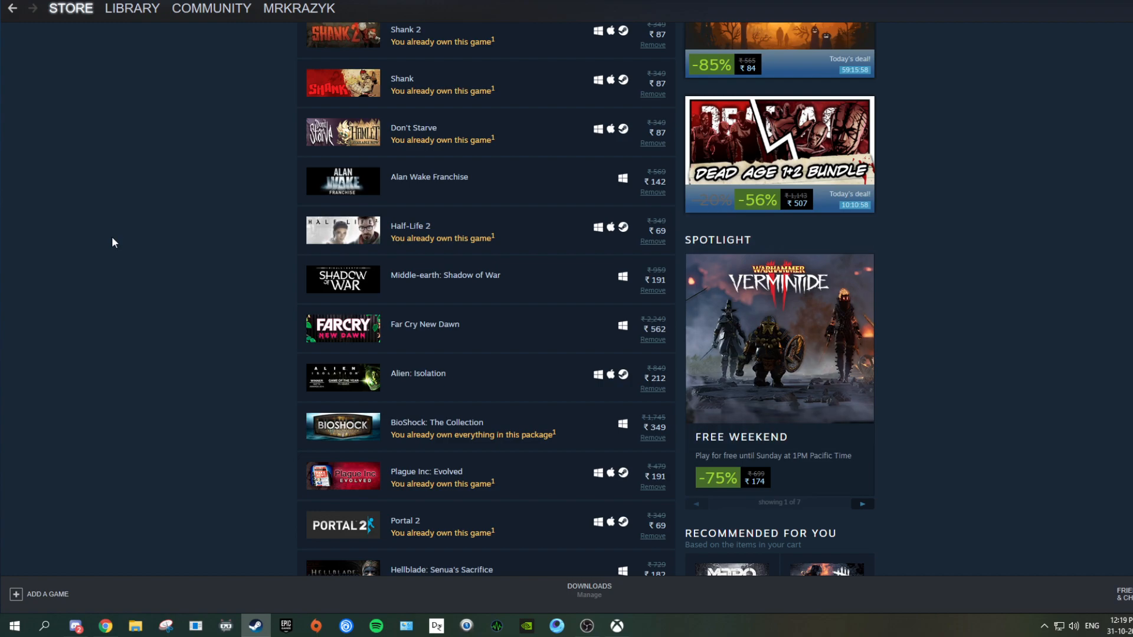
# Step: Browse Far Cry New Dawn's store page through its DLC, system requirements and More From Far Cry
pyautogui.scroll(-3)
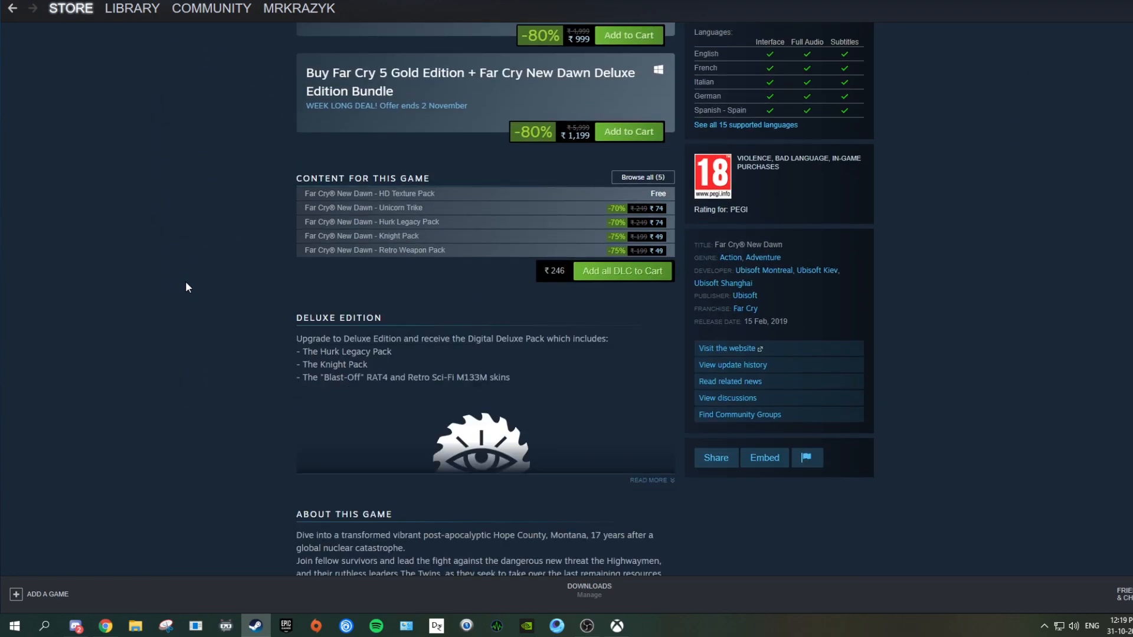
pyautogui.scroll(-3)
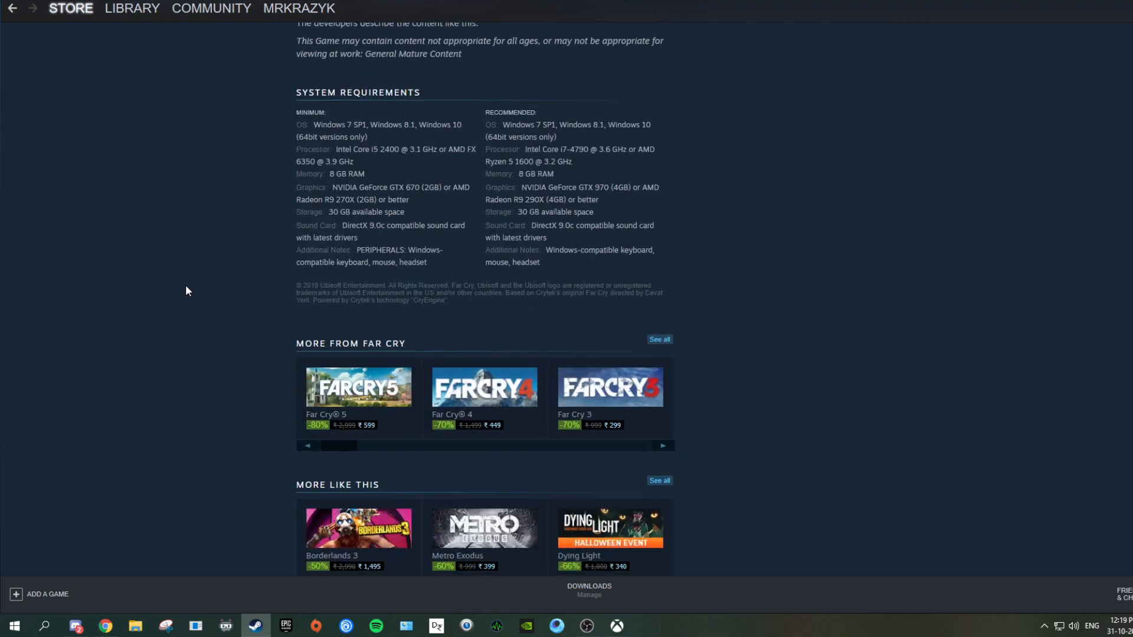
pyautogui.scroll(-3)
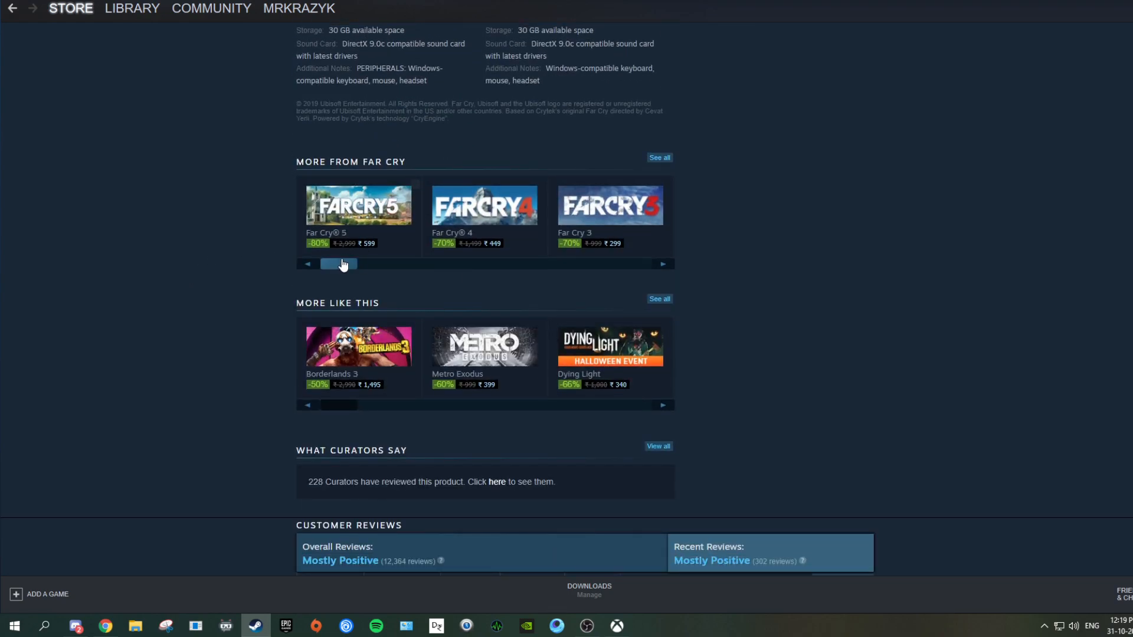
pyautogui.click(662, 264)
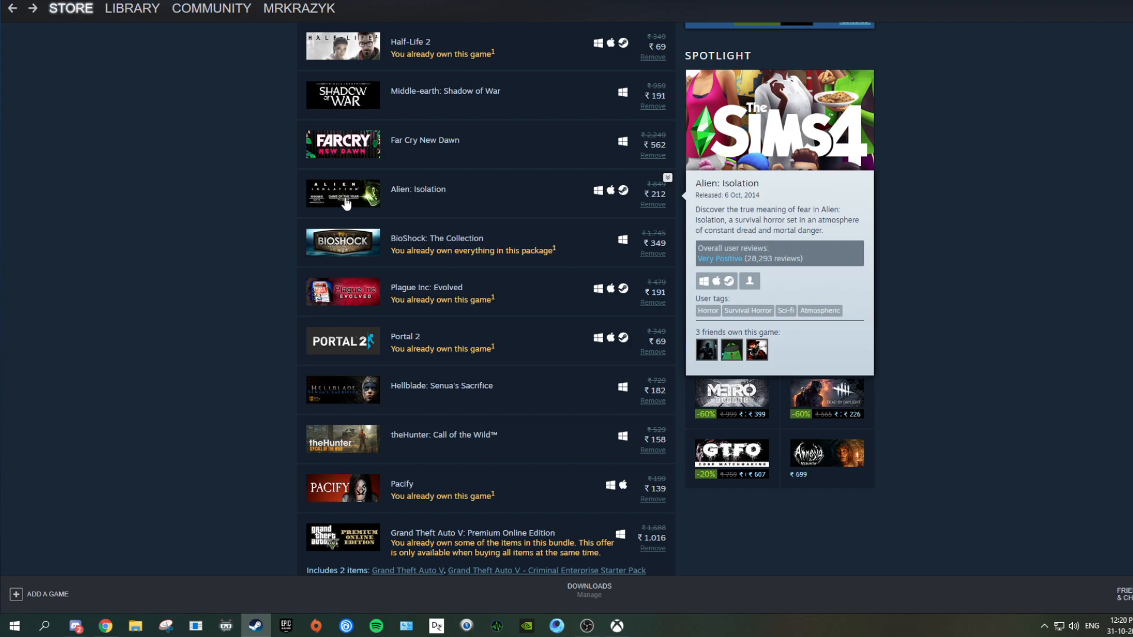
pyautogui.moveTo(353, 247)
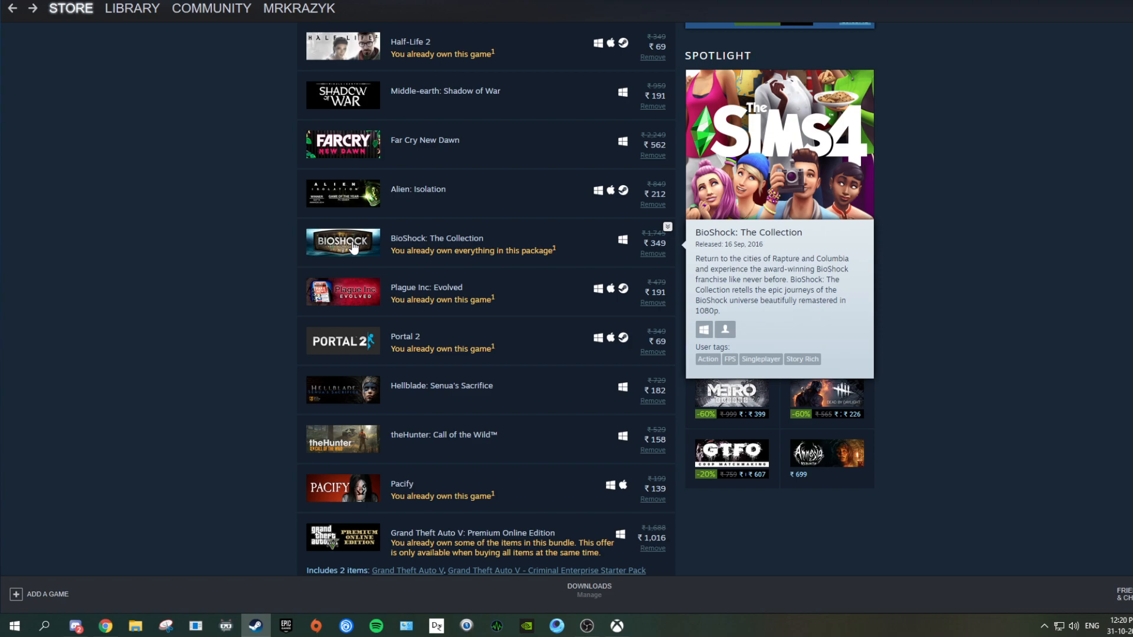
pyautogui.scroll(-3)
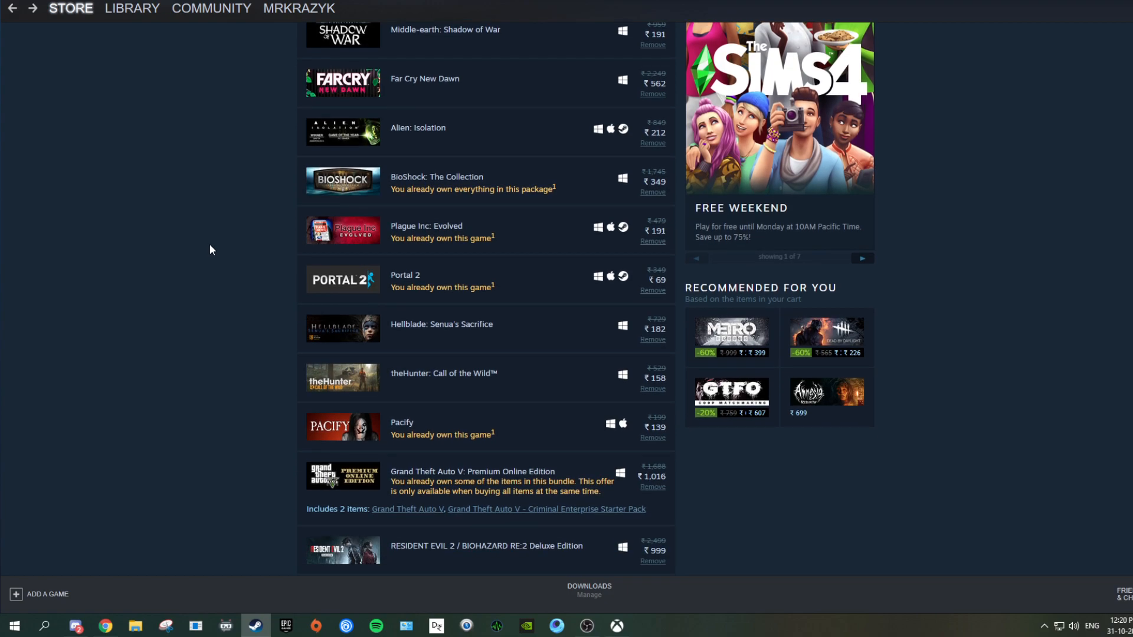
pyautogui.moveTo(220, 248)
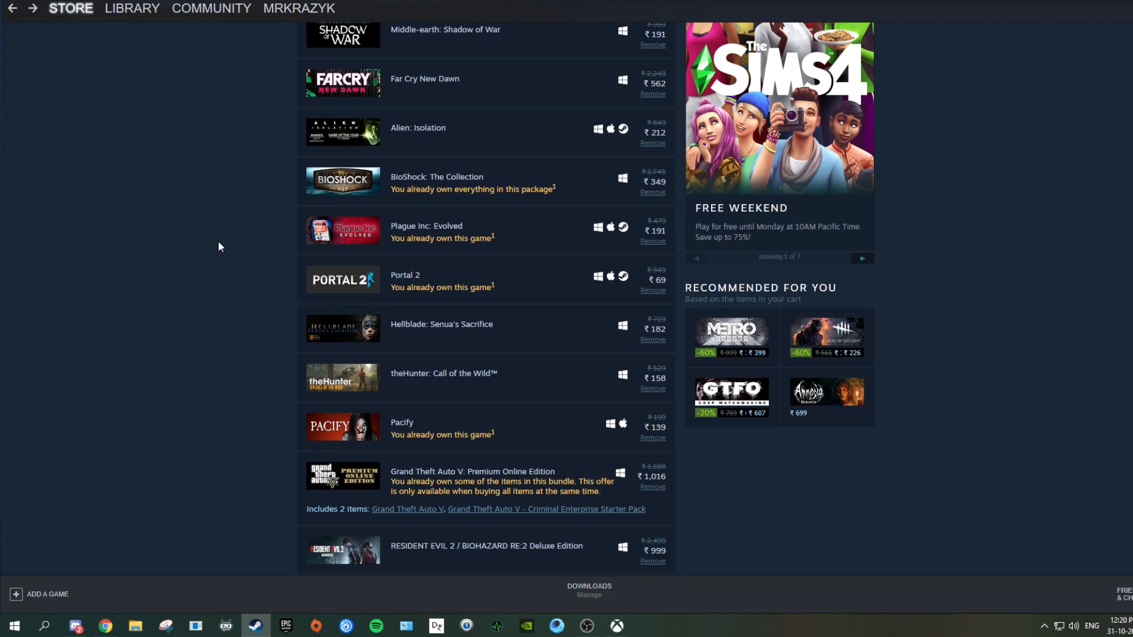
pyautogui.moveTo(354, 231)
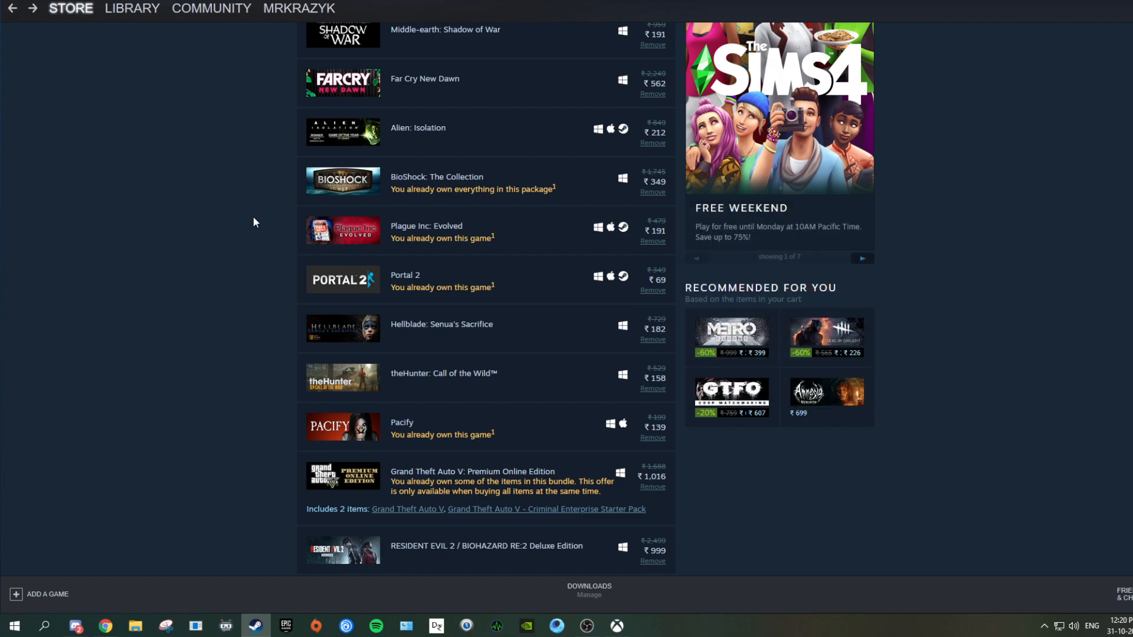
# Step: Check the cart's end around Resident Evil 7, the ₹7,094 total and Thief Simulator's info card
pyautogui.scroll(-3)
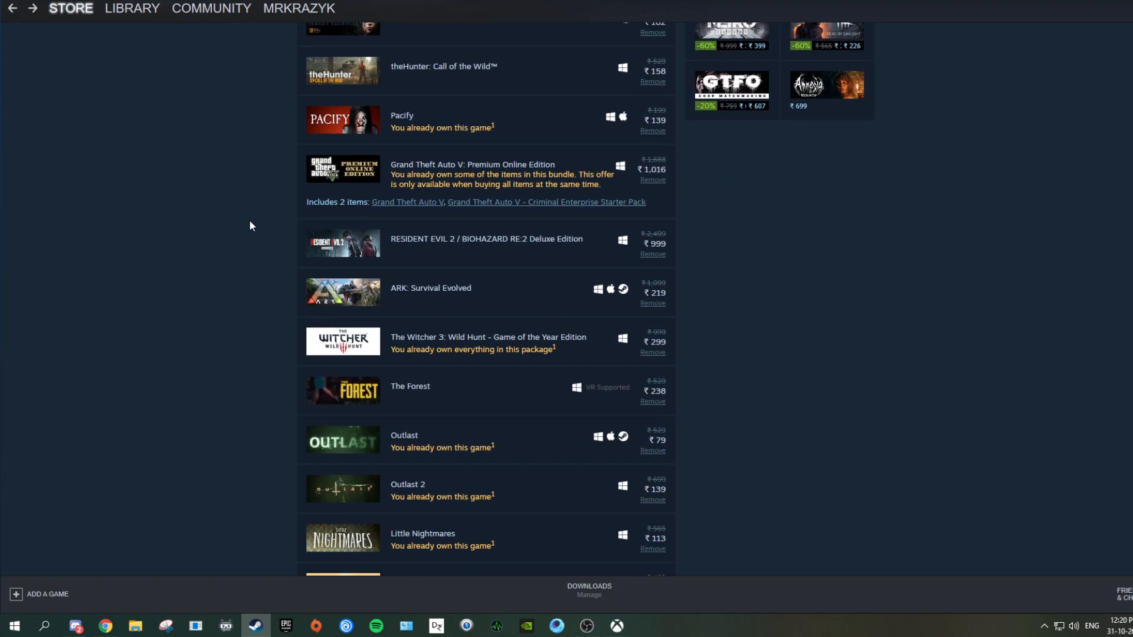
pyautogui.scroll(-3)
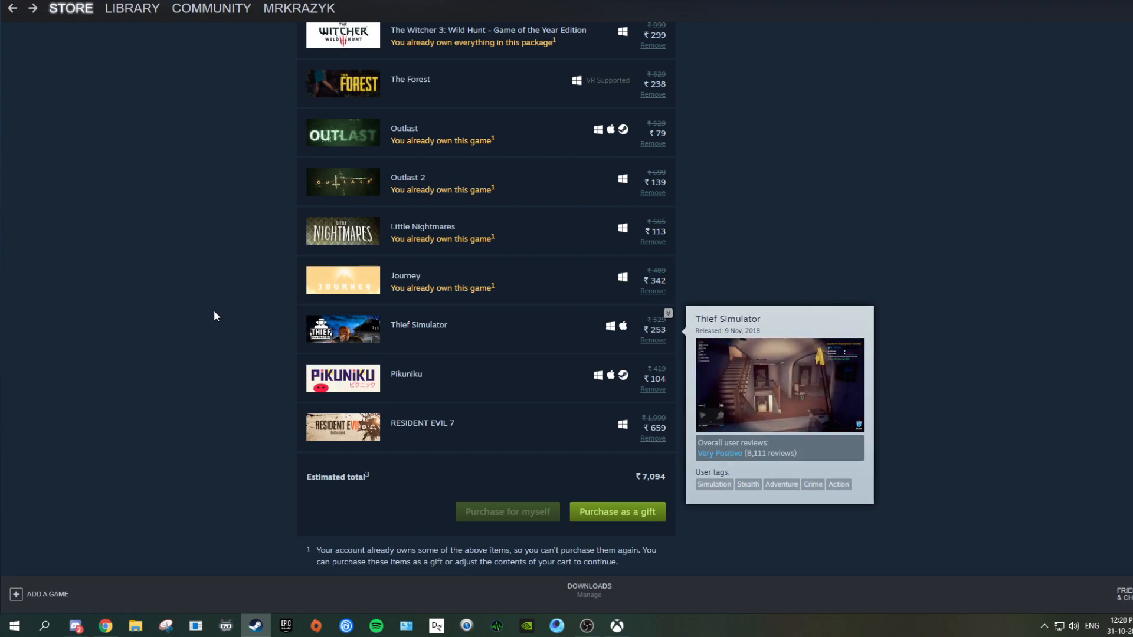
pyautogui.scroll(3)
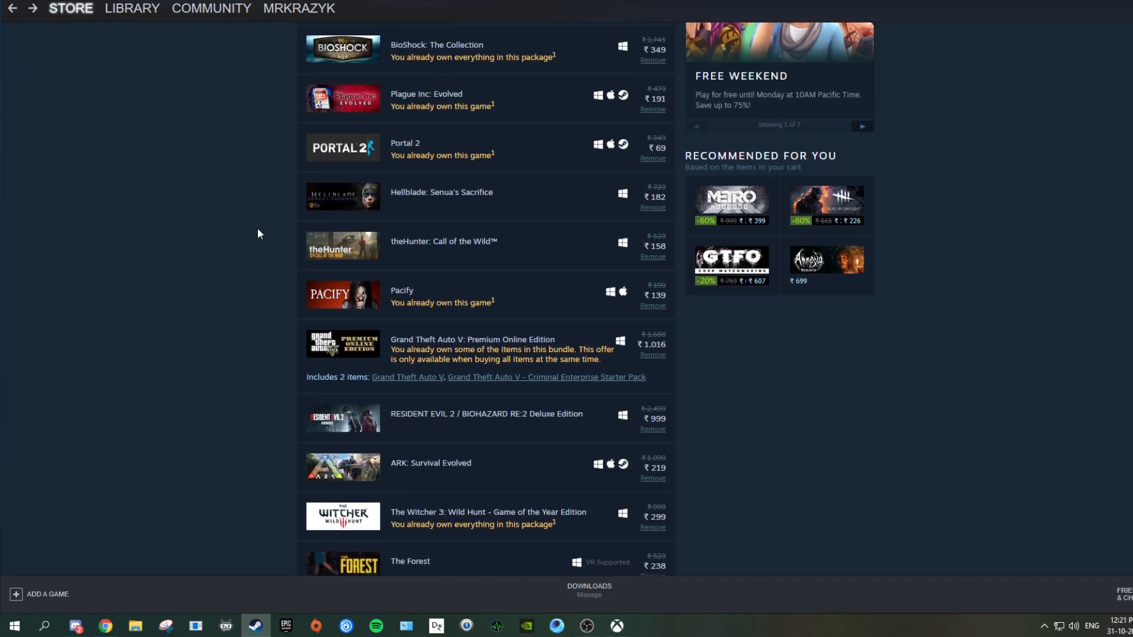
pyautogui.scroll(-3)
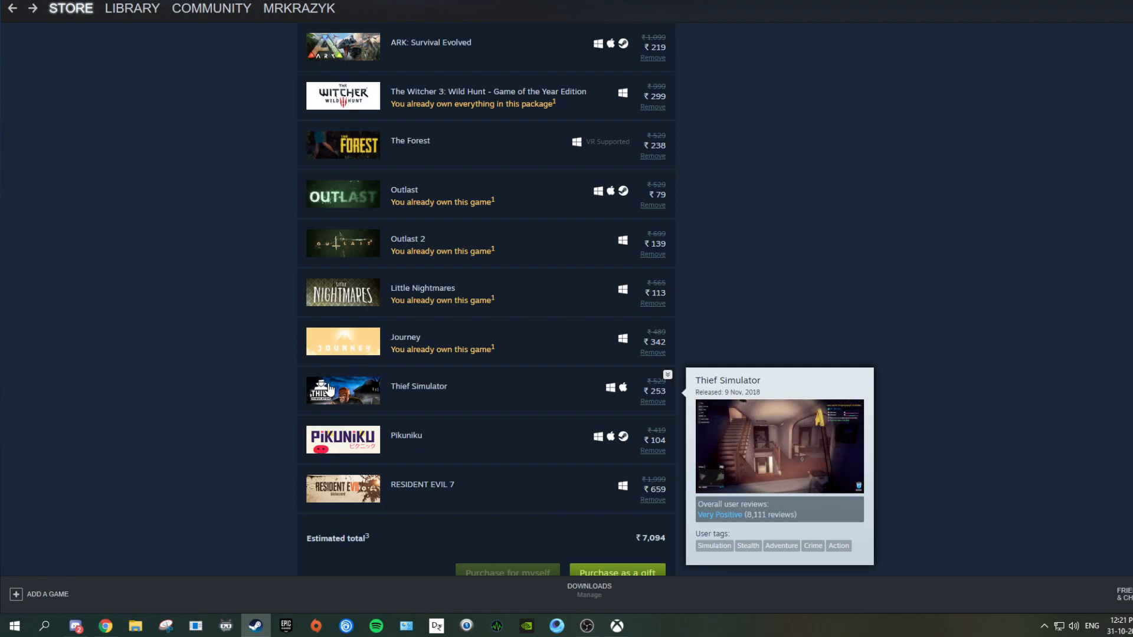
pyautogui.scroll(3)
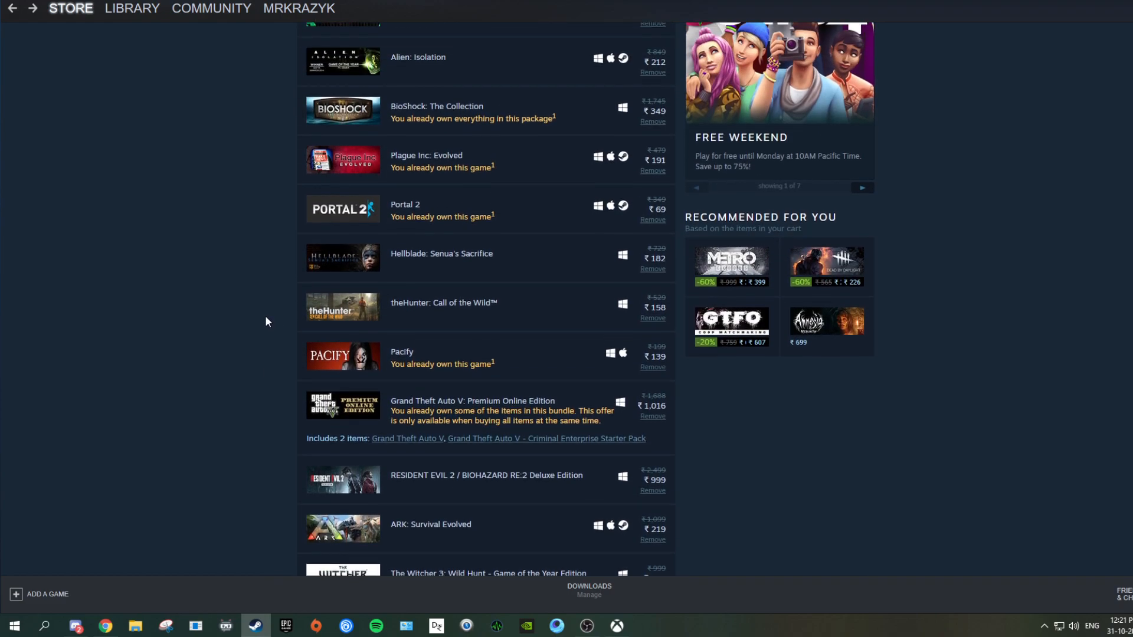
pyautogui.scroll(3)
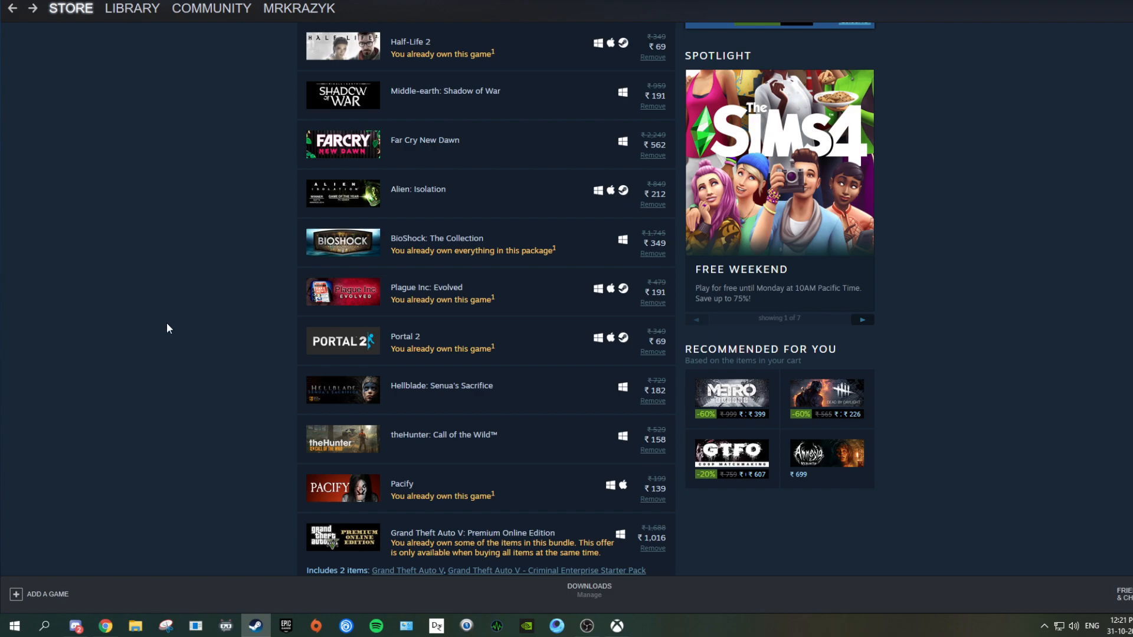
pyautogui.moveTo(372, 334)
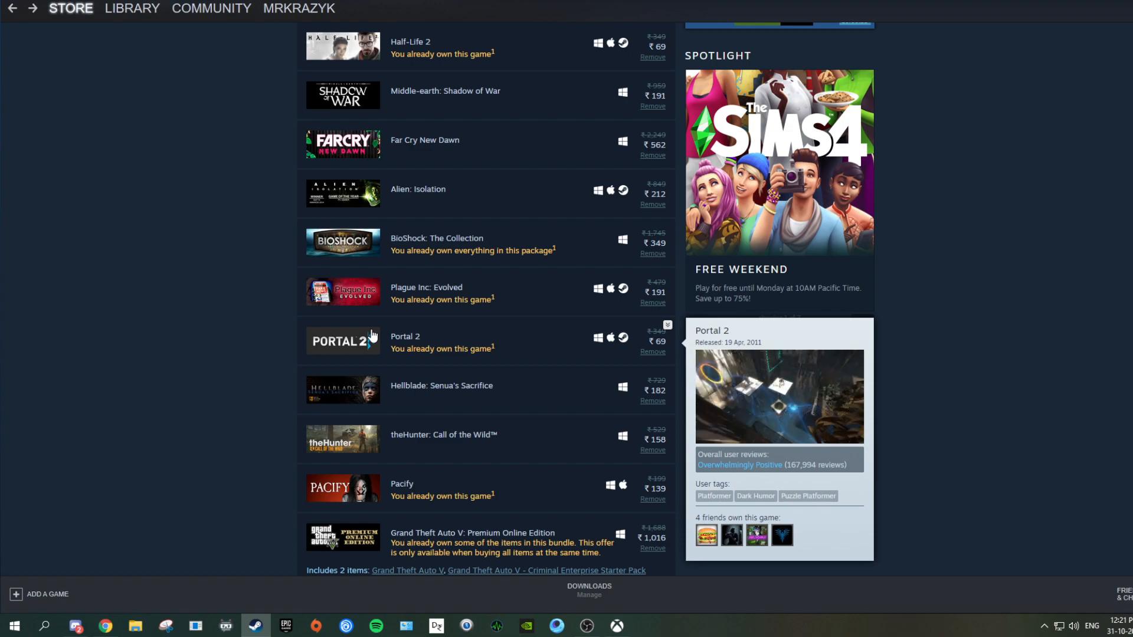
pyautogui.scroll(-3)
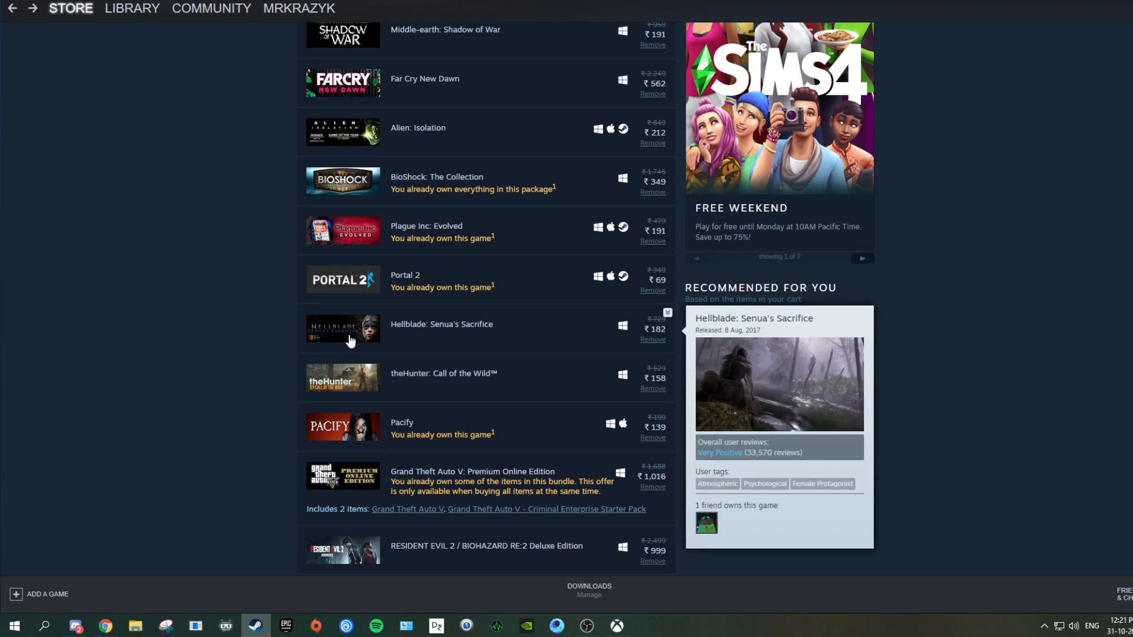
pyautogui.moveTo(357, 322)
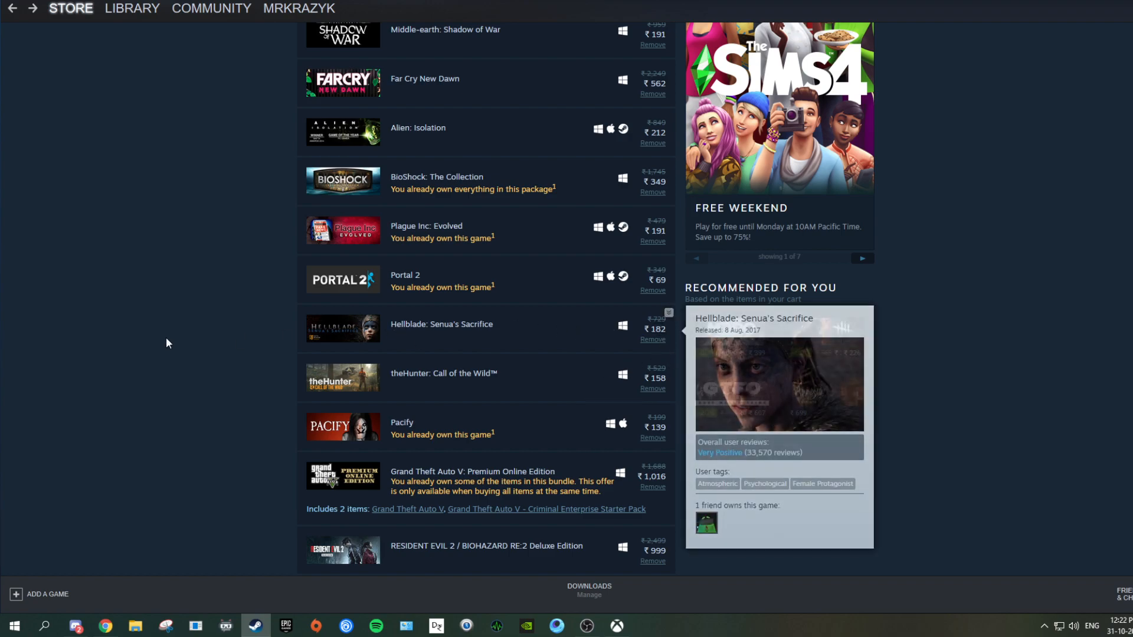
pyautogui.scroll(-3)
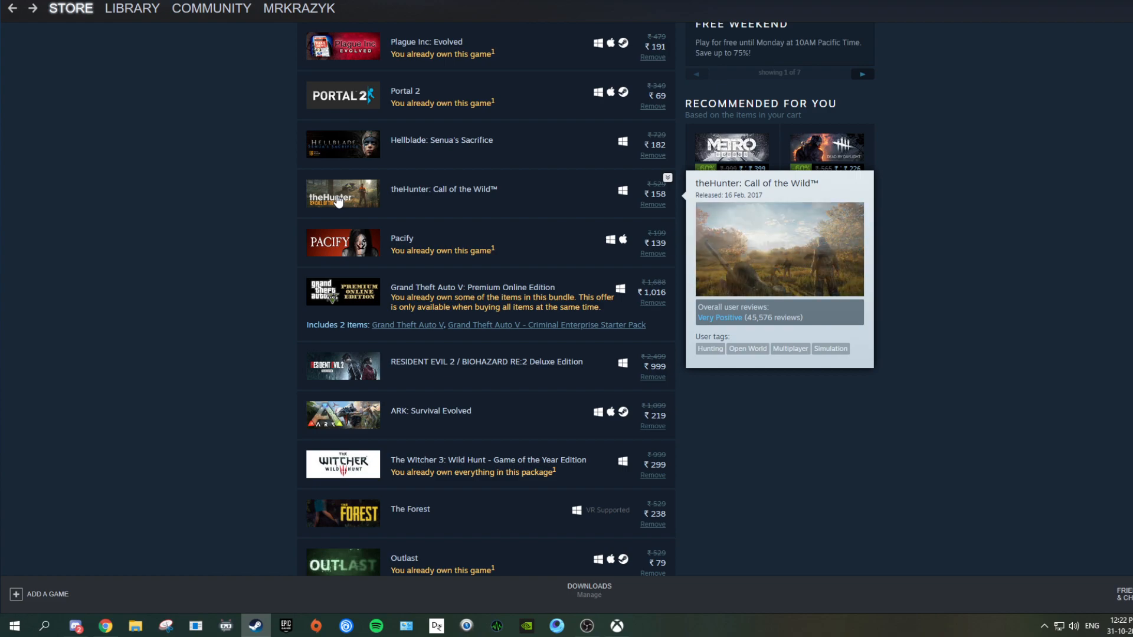
pyautogui.scroll(-3)
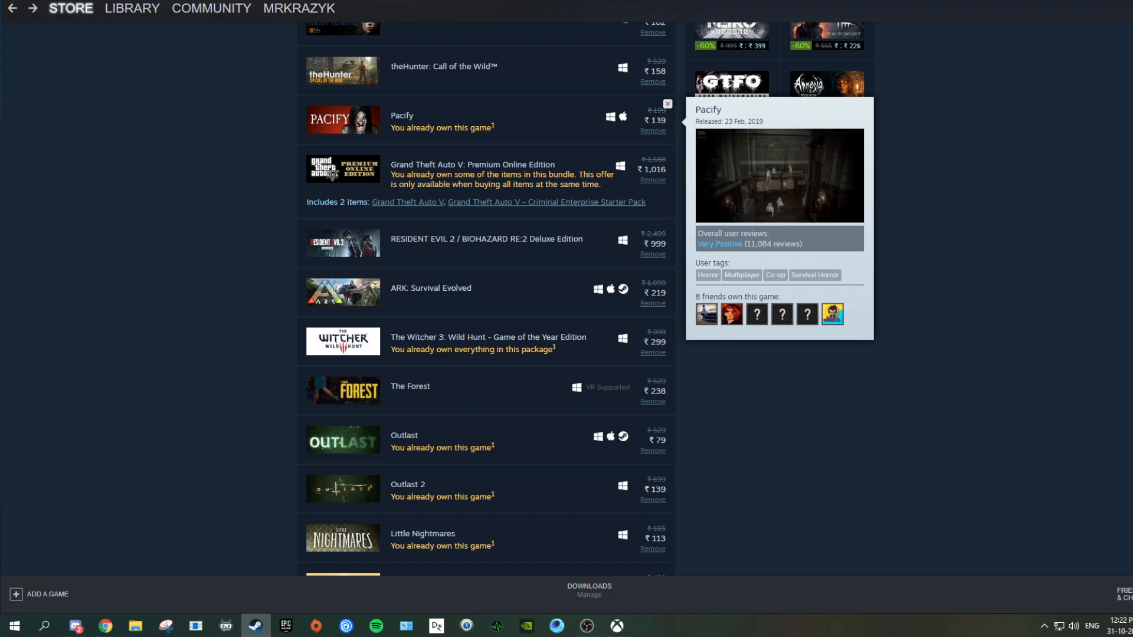
pyautogui.moveTo(126, 157)
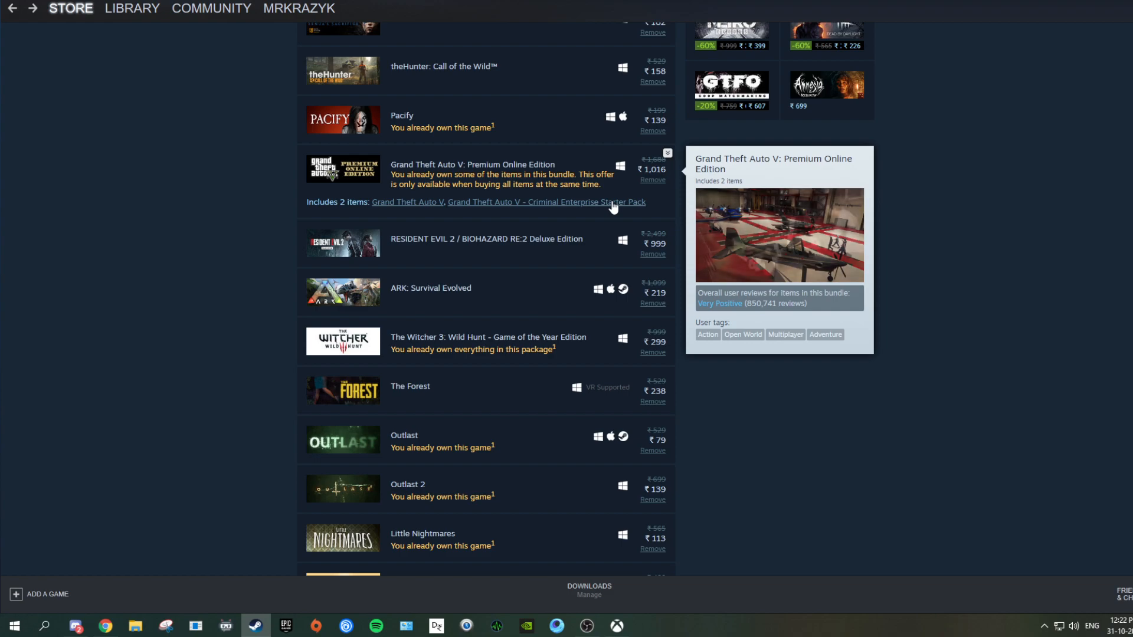
pyautogui.scroll(-3)
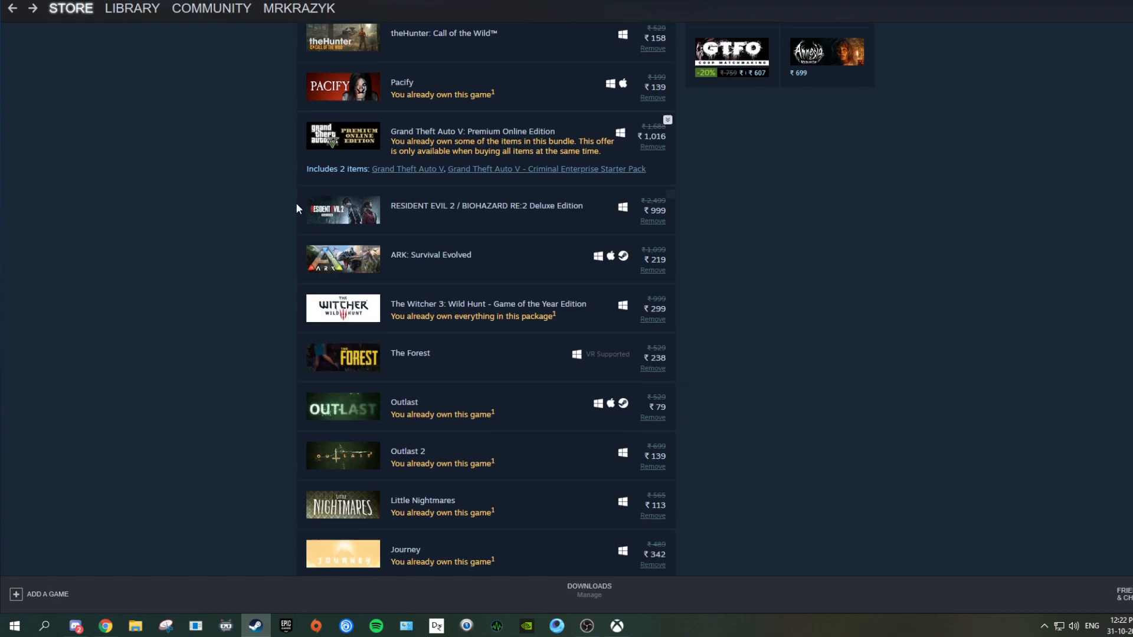
pyautogui.scroll(-3)
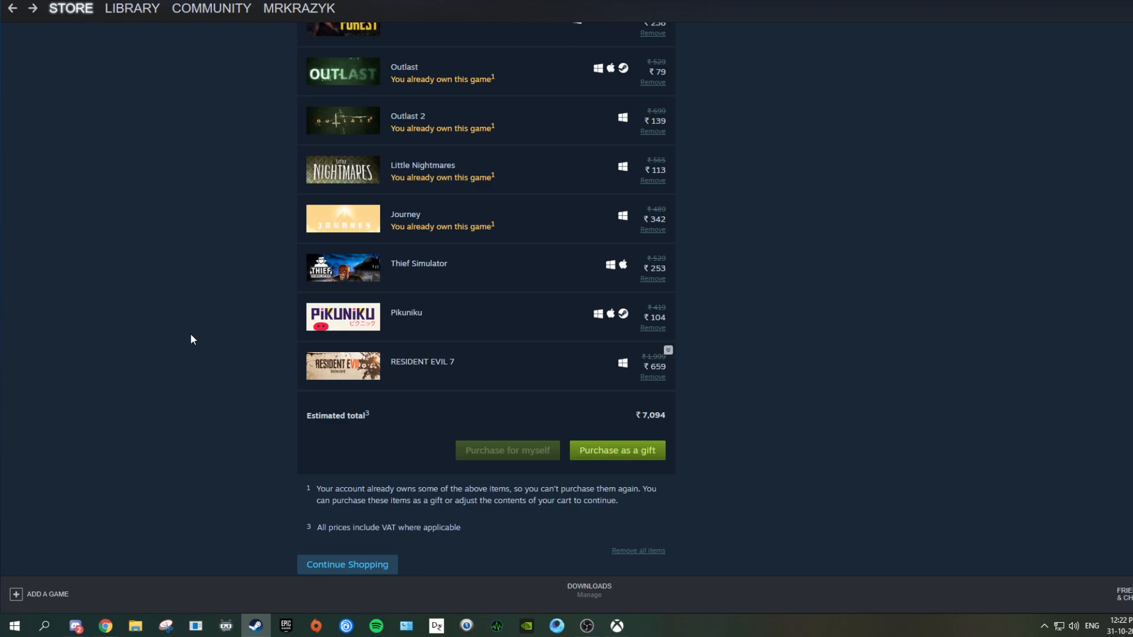
pyautogui.scroll(3)
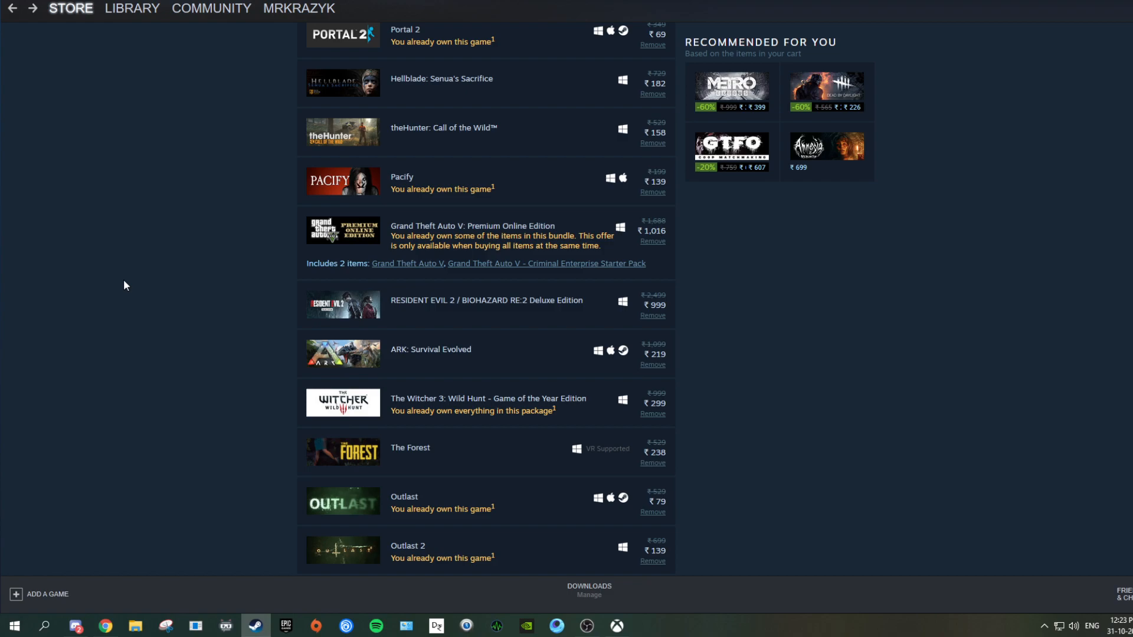
pyautogui.moveTo(141, 288)
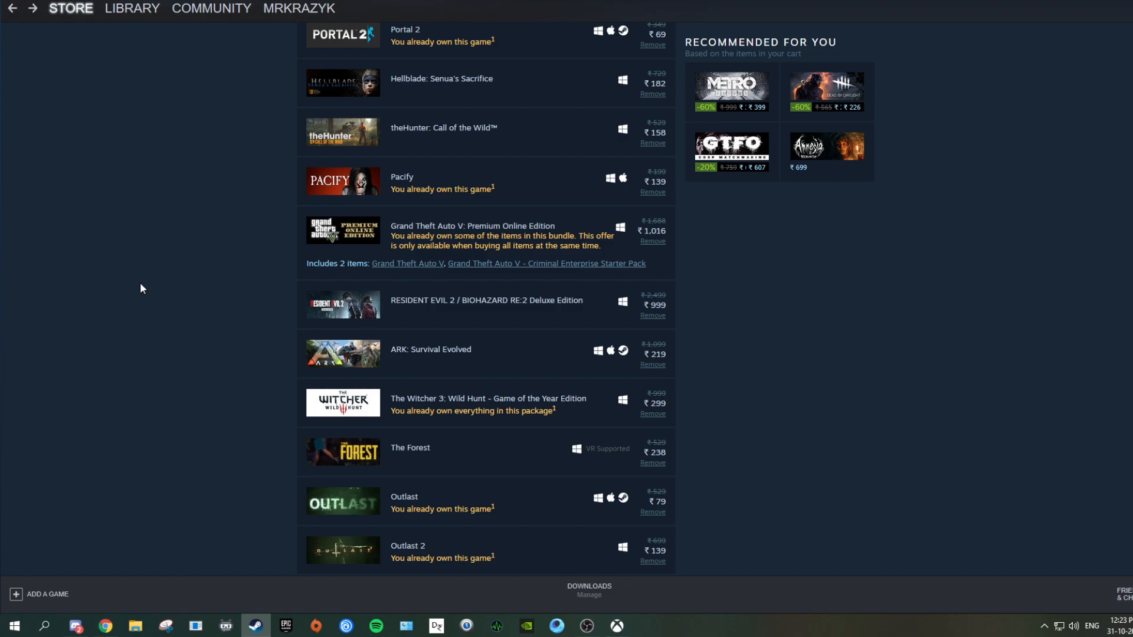
pyautogui.scroll(-3)
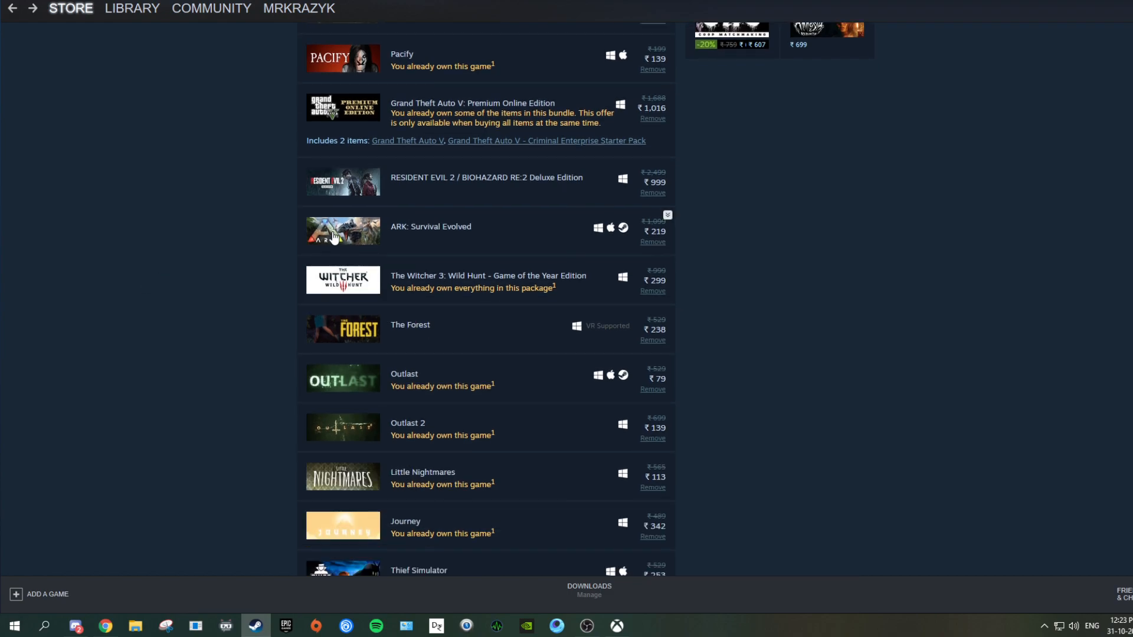
pyautogui.moveTo(342, 230)
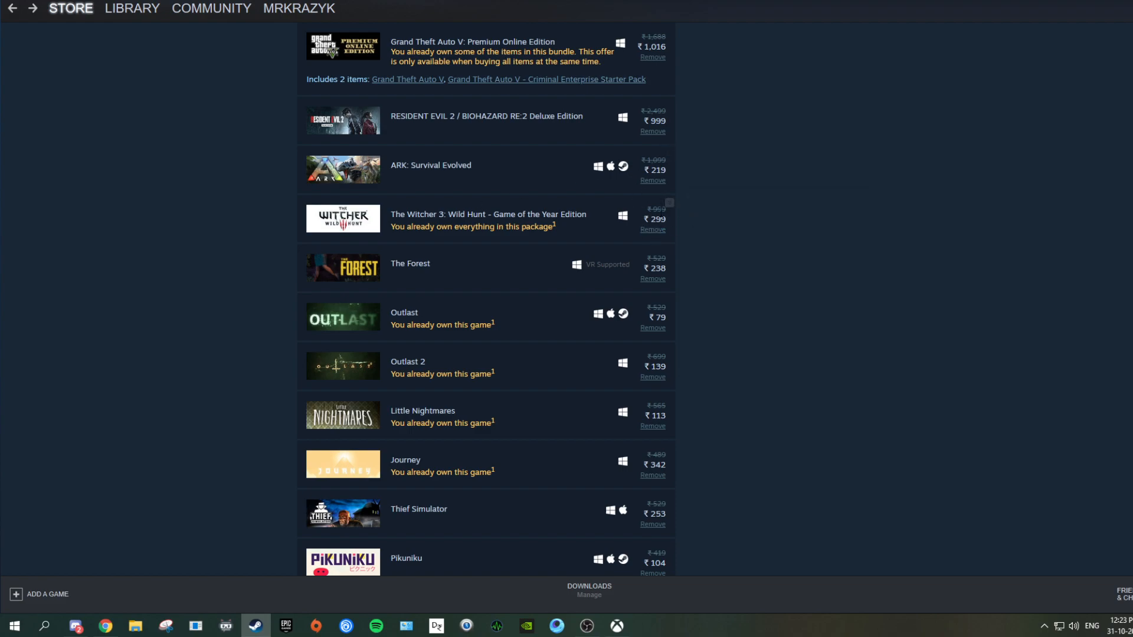
pyautogui.scroll(-3)
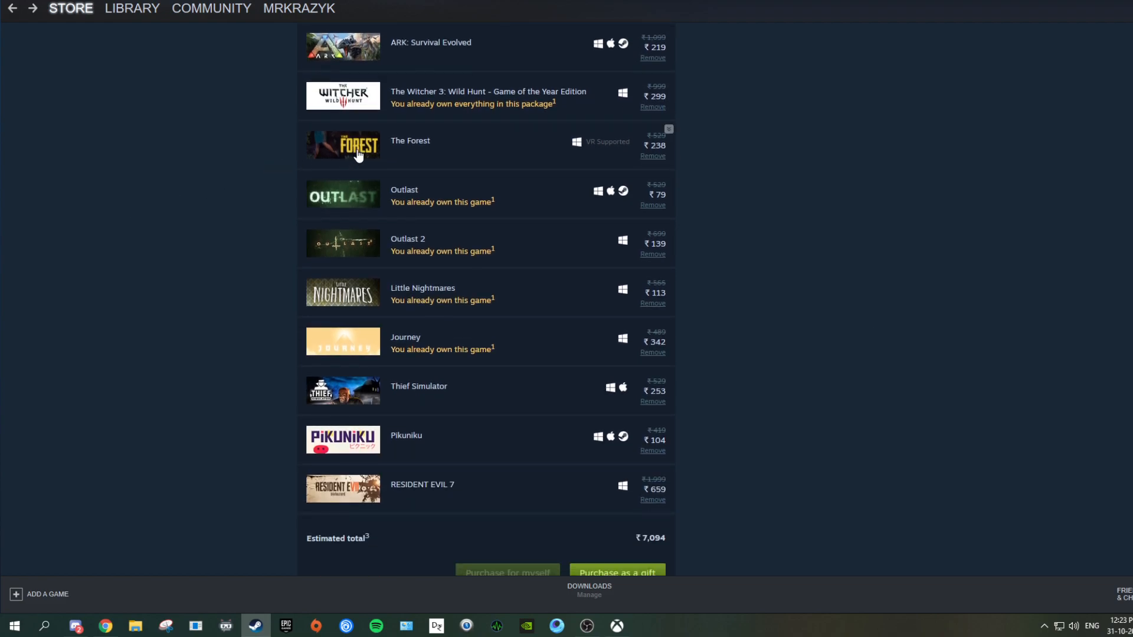
pyautogui.moveTo(354, 145)
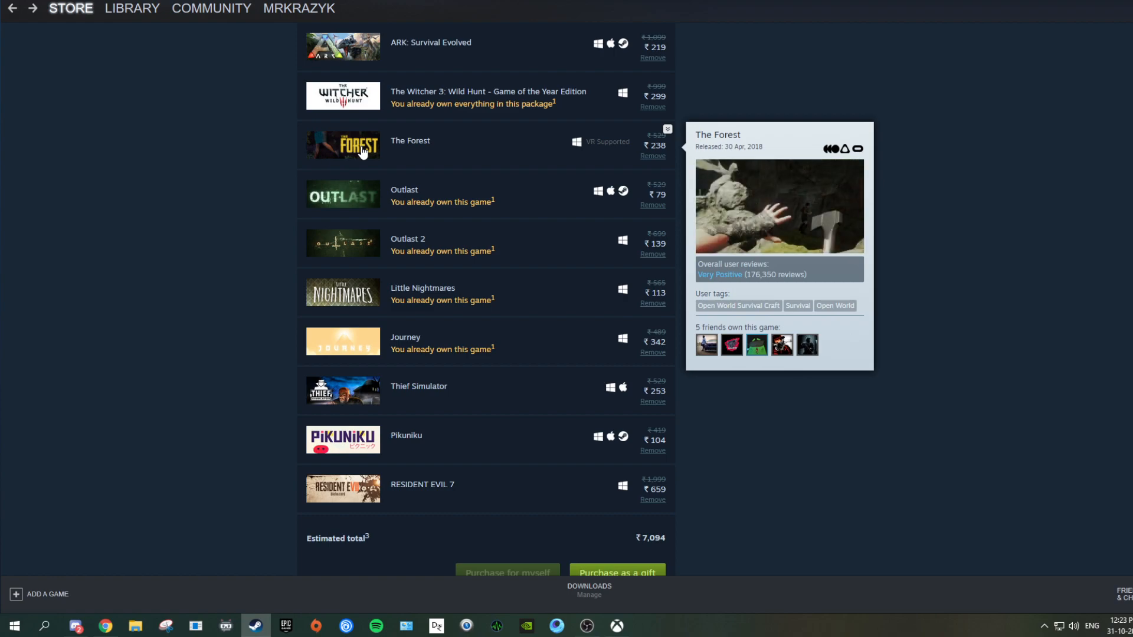
pyautogui.moveTo(666, 148)
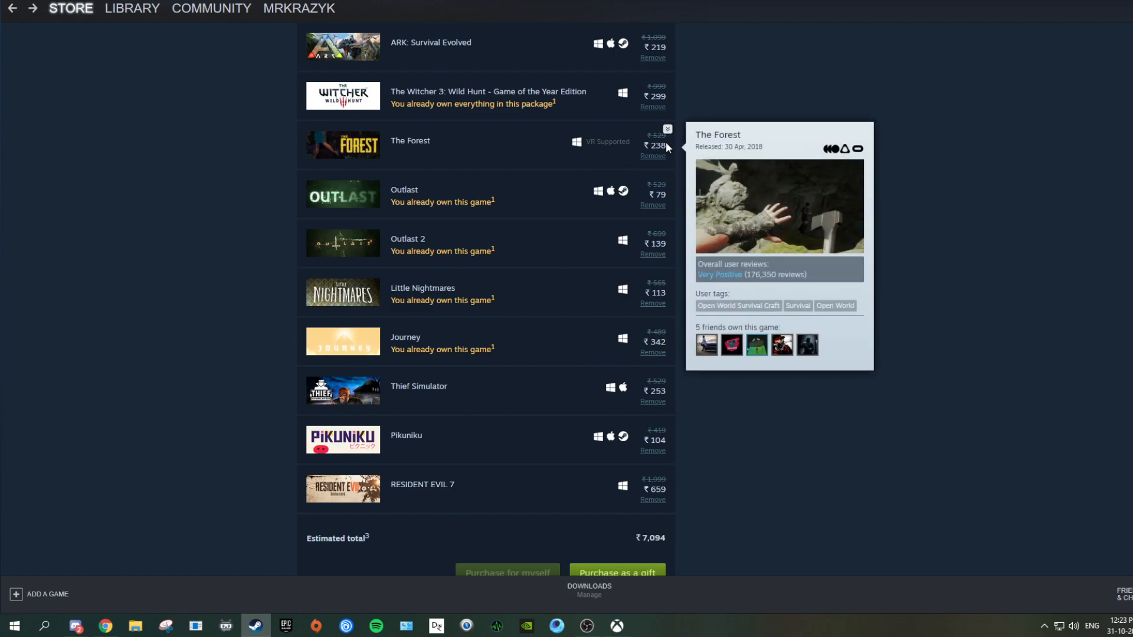
pyautogui.moveTo(853, 66)
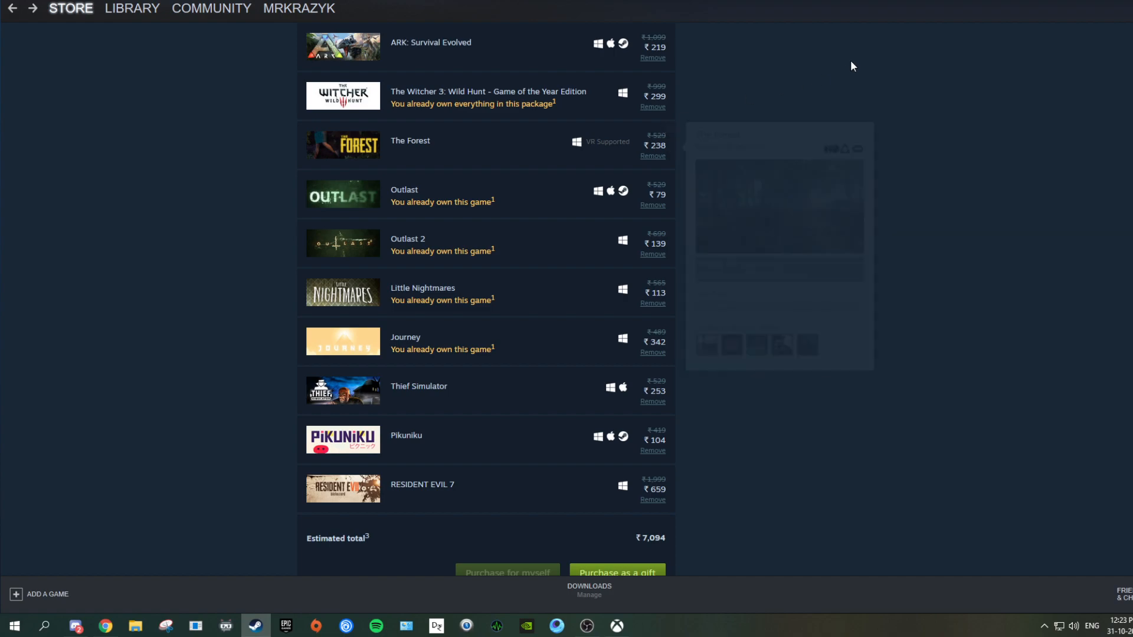
pyautogui.moveTo(354, 195)
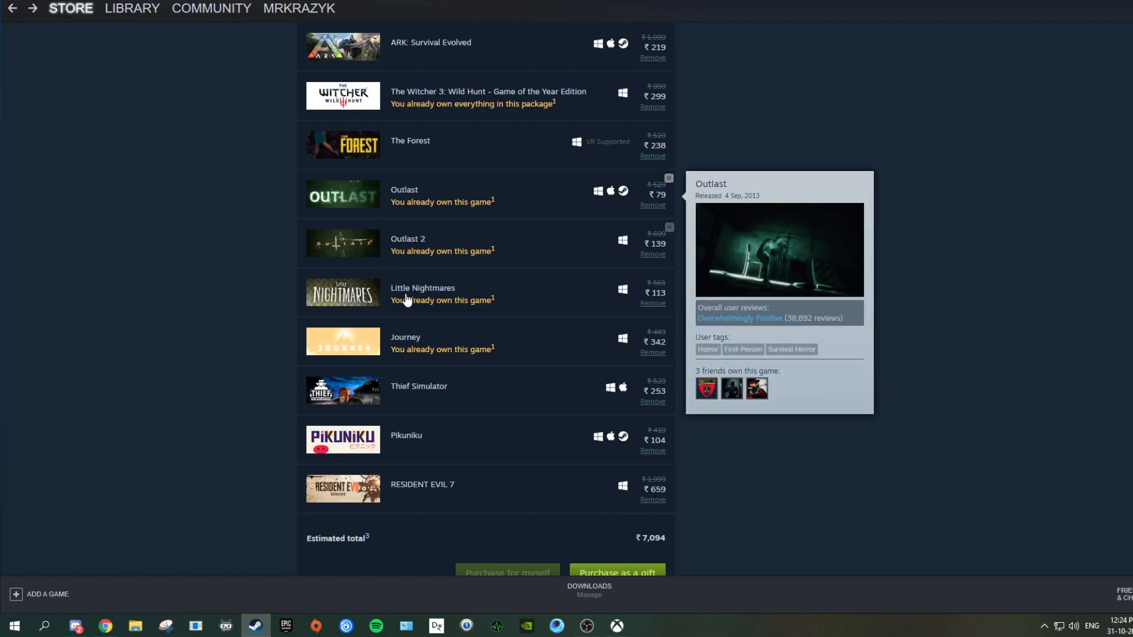
pyautogui.moveTo(553, 262)
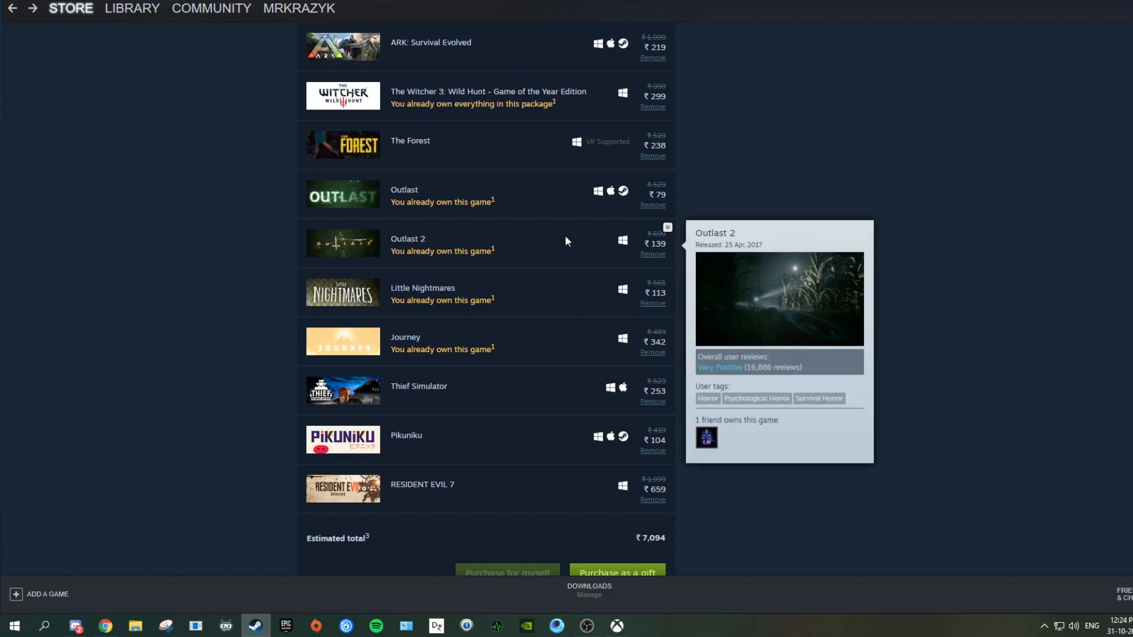
pyautogui.moveTo(645, 186)
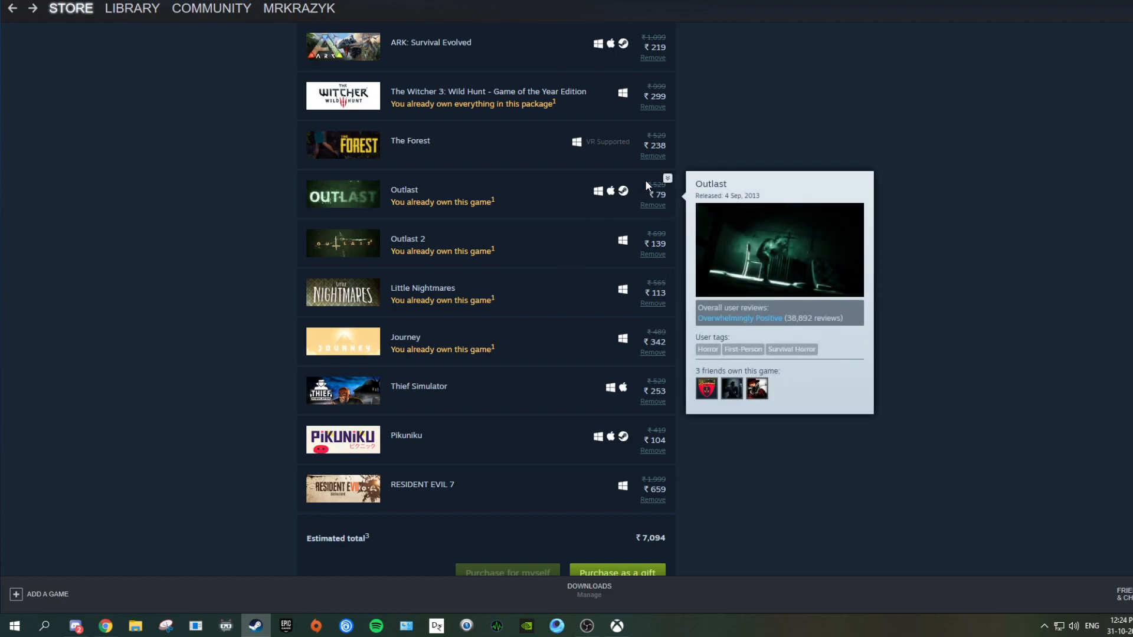
pyautogui.moveTo(643, 194)
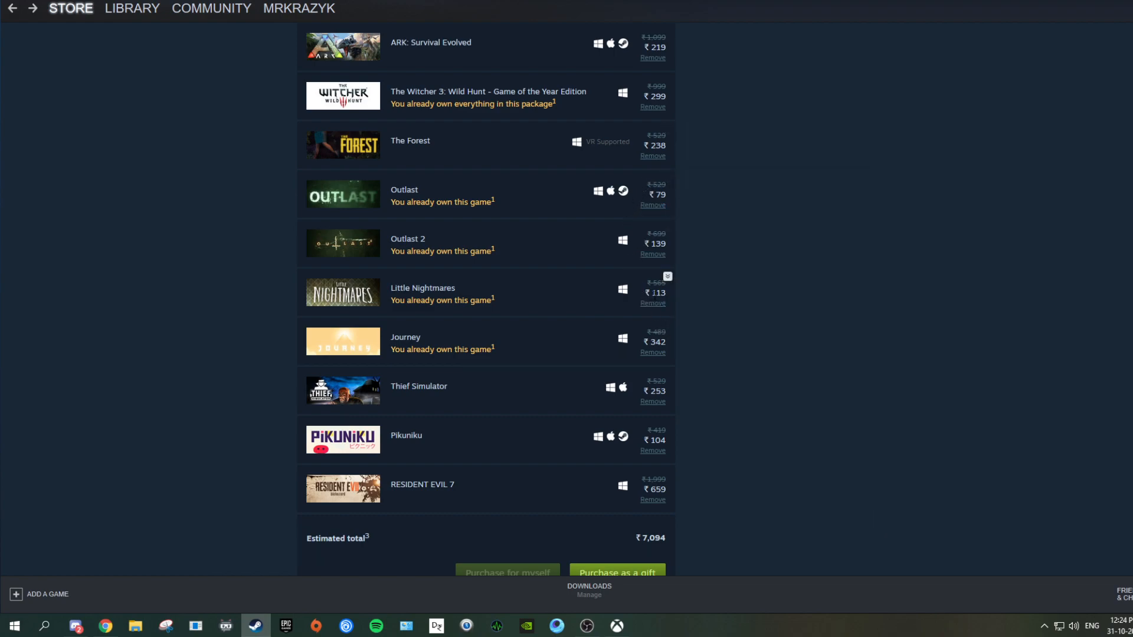
pyautogui.scroll(-3)
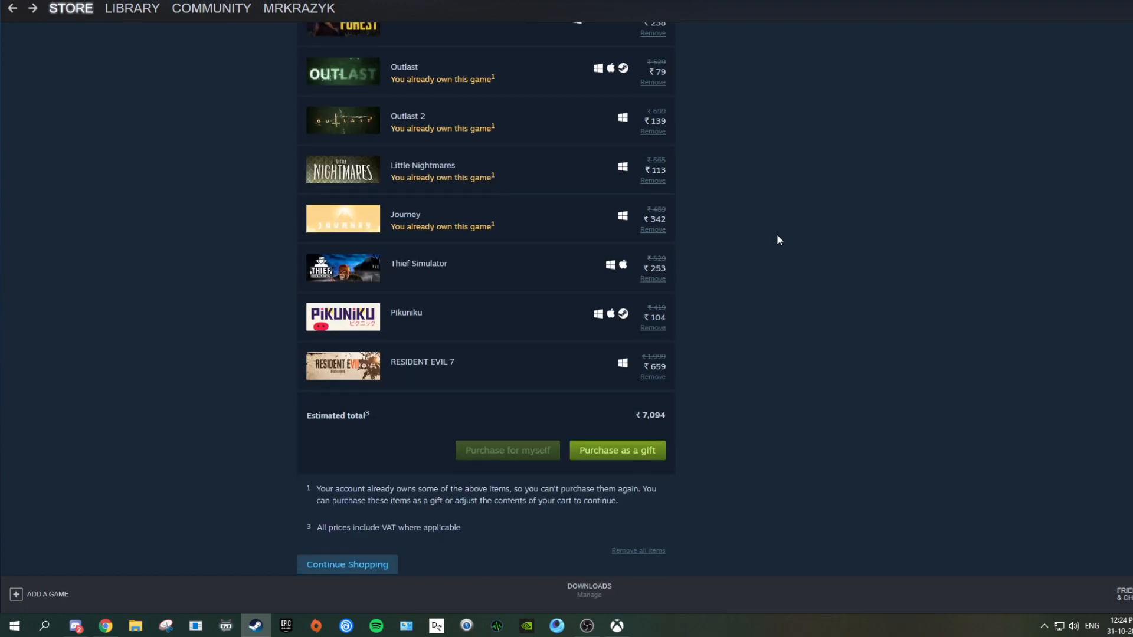
pyautogui.moveTo(365, 219)
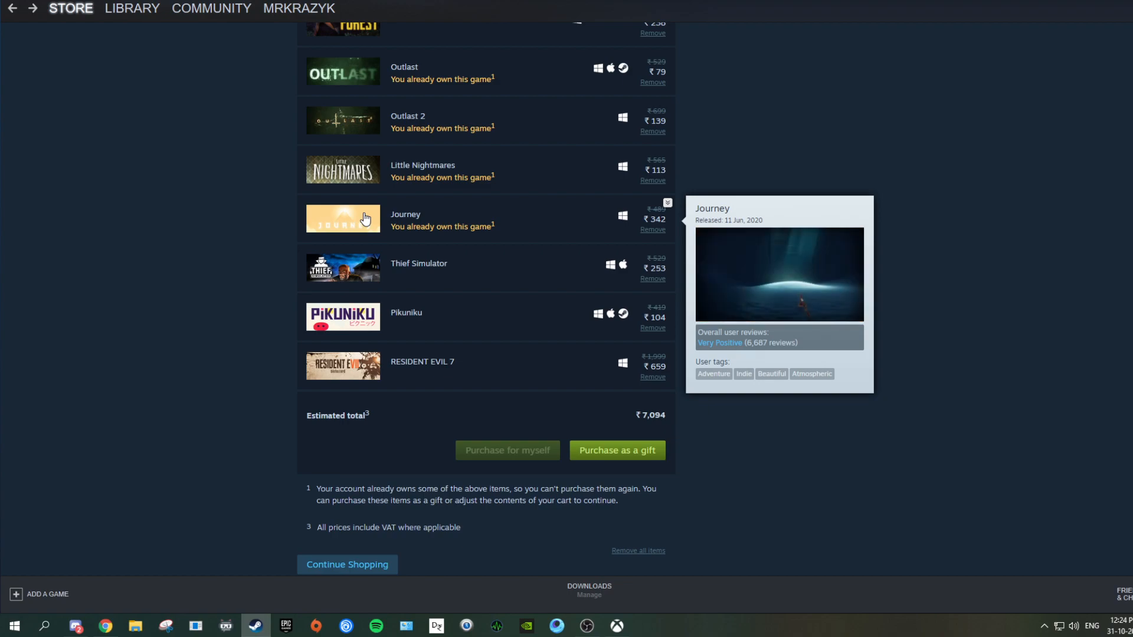
pyautogui.moveTo(436, 268)
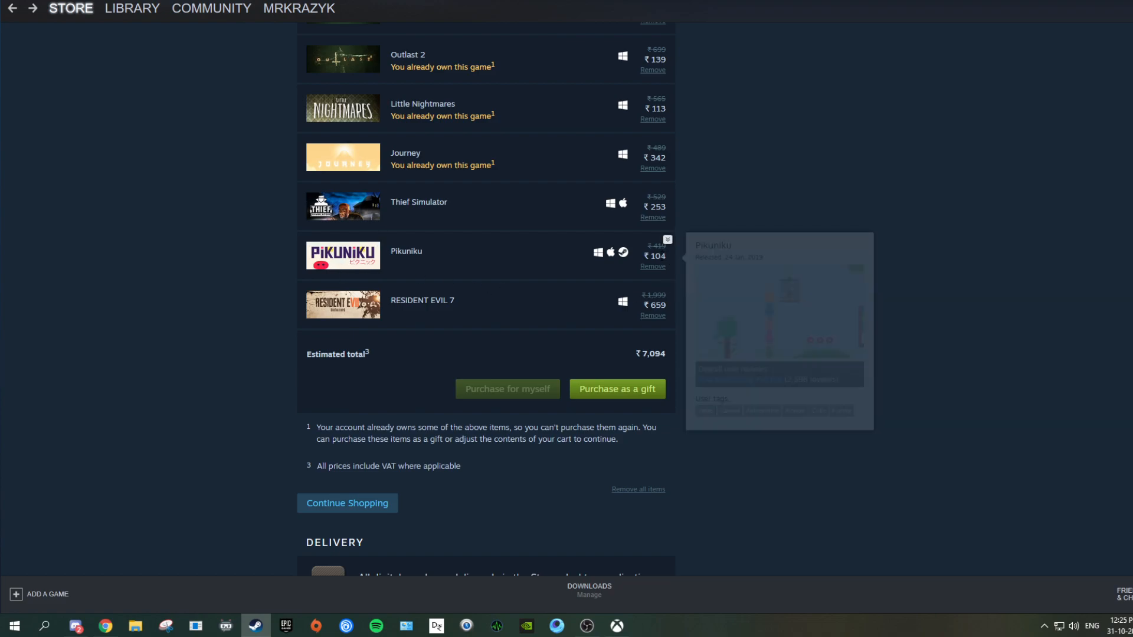
pyautogui.moveTo(673, 255)
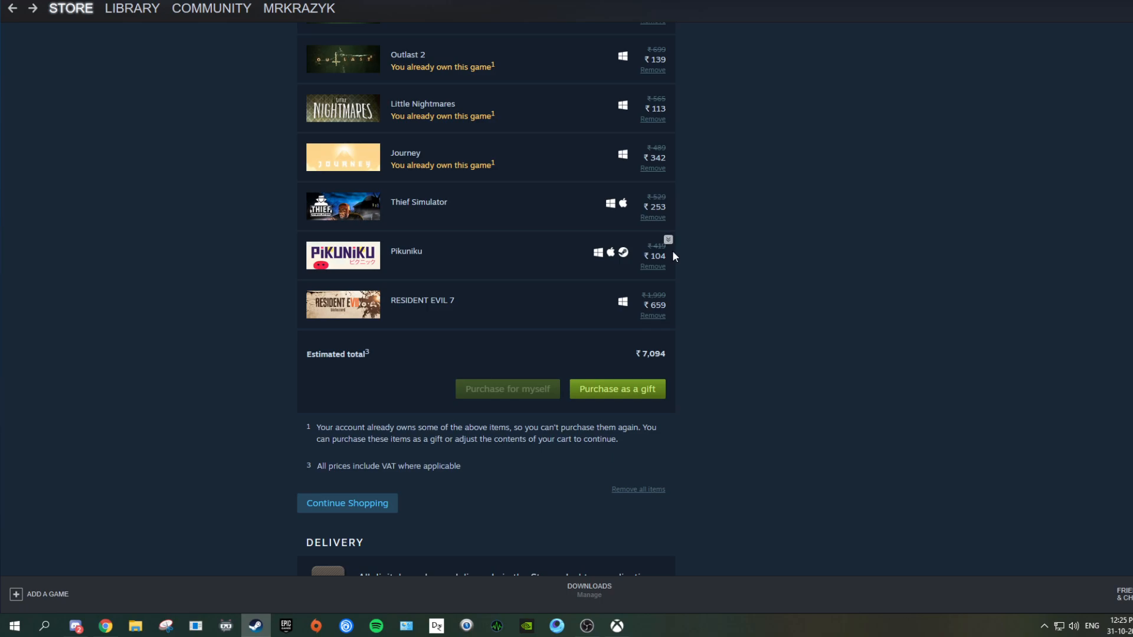
pyautogui.scroll(3)
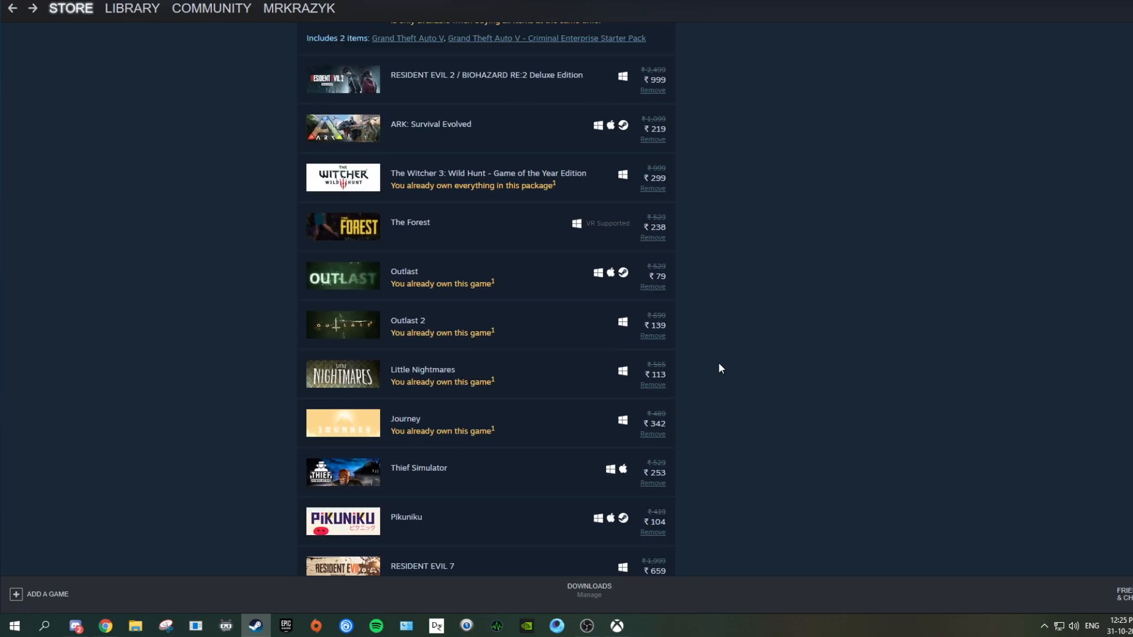
pyautogui.scroll(-3)
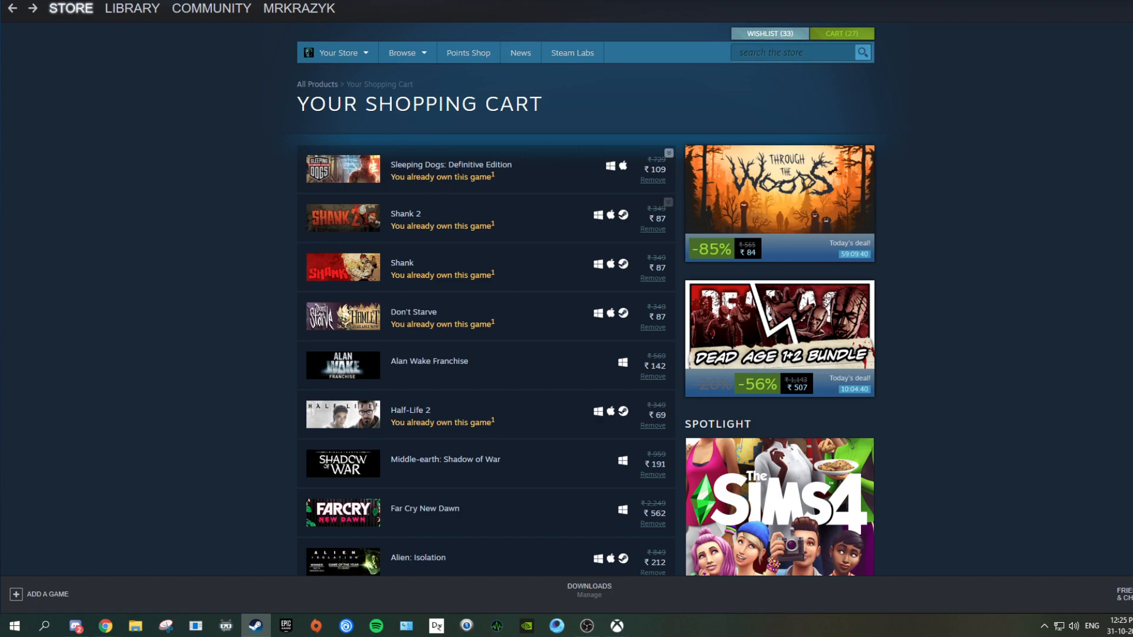
pyautogui.scroll(-3)
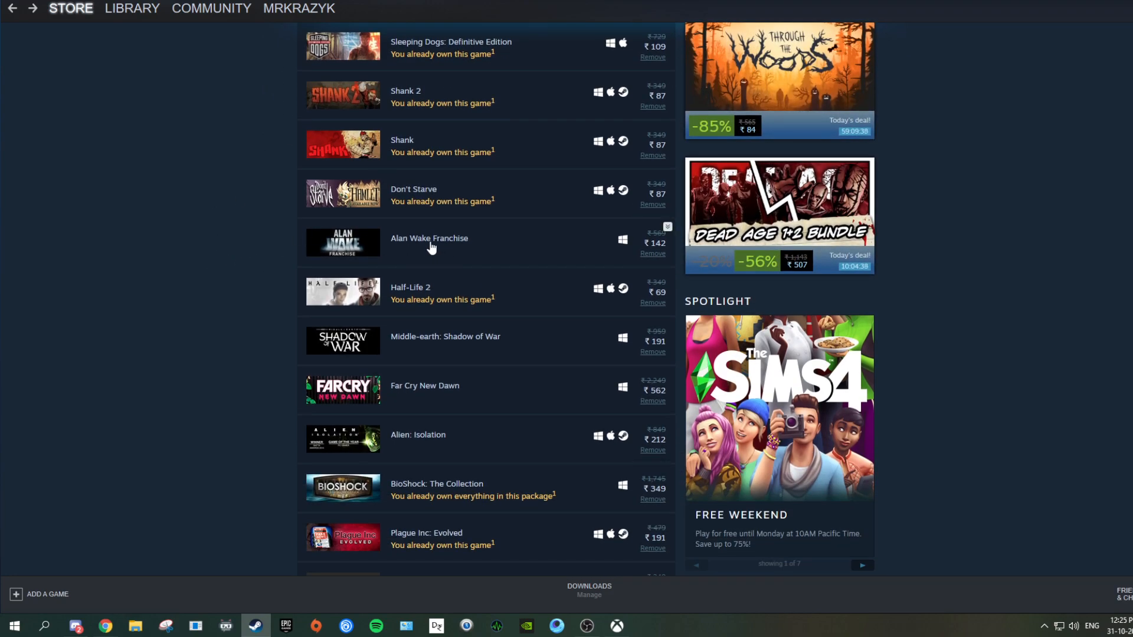
pyautogui.scroll(-3)
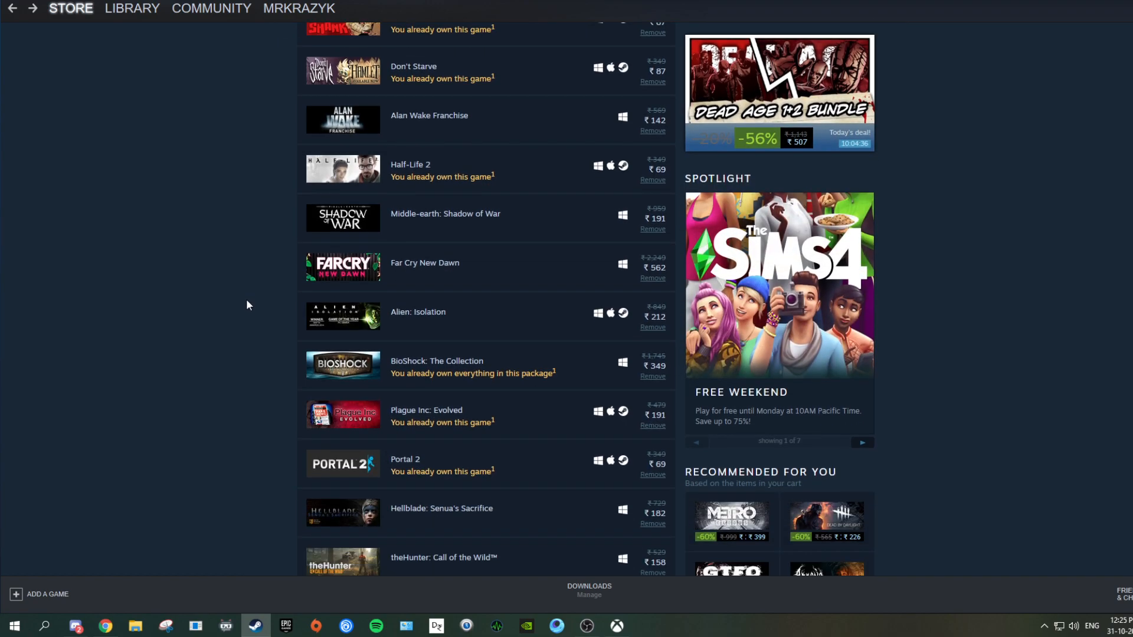
pyautogui.scroll(-3)
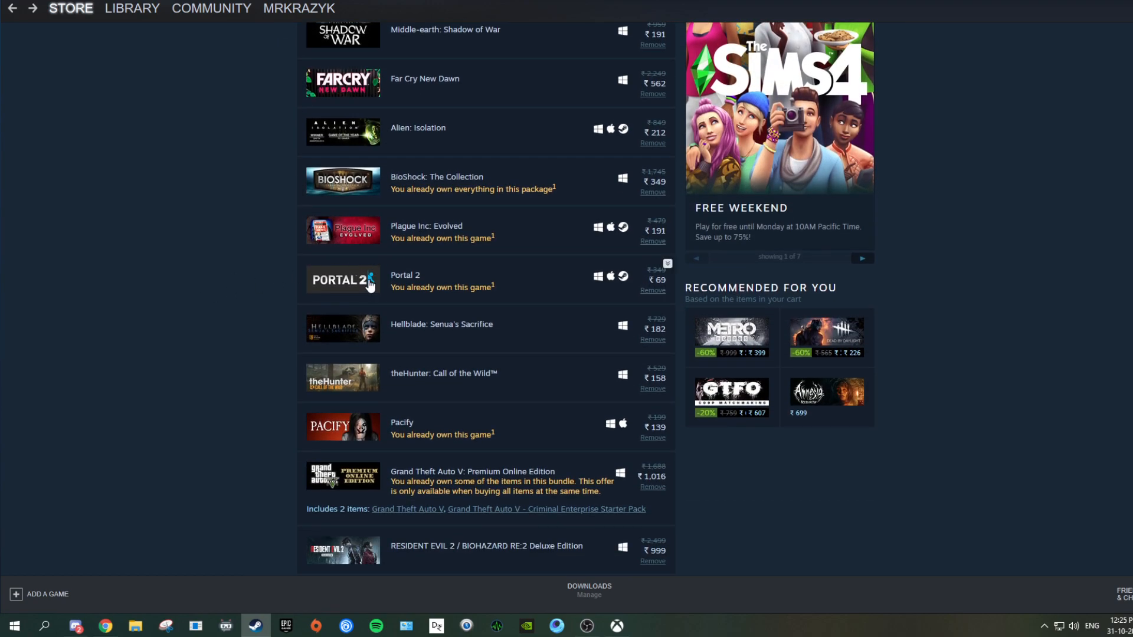
pyautogui.scroll(-3)
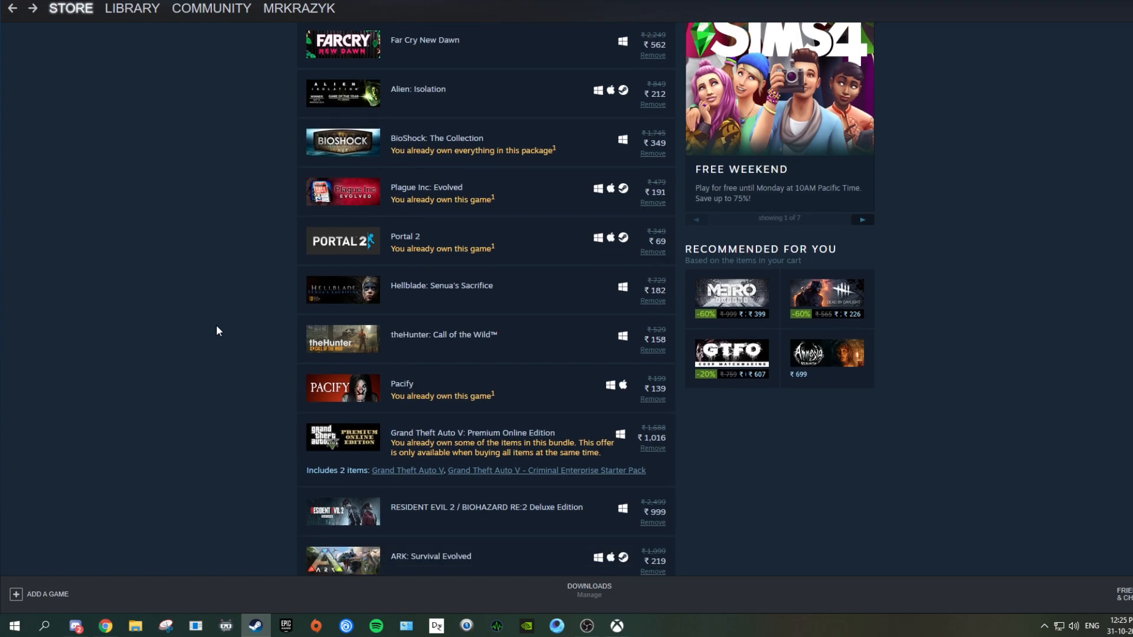
pyautogui.scroll(-3)
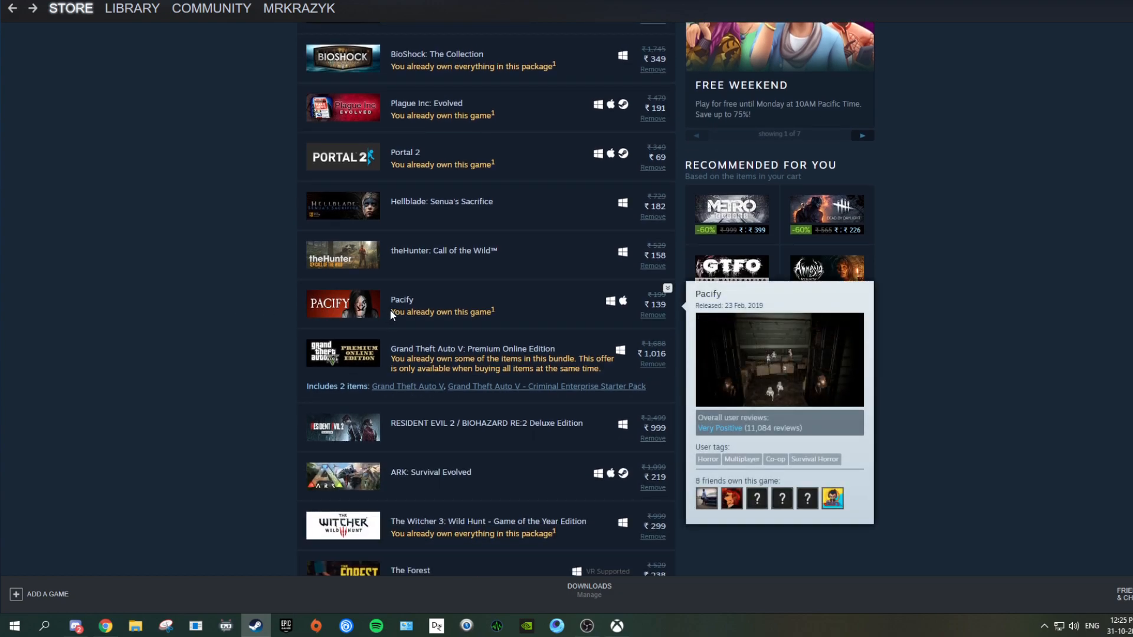
pyautogui.scroll(-3)
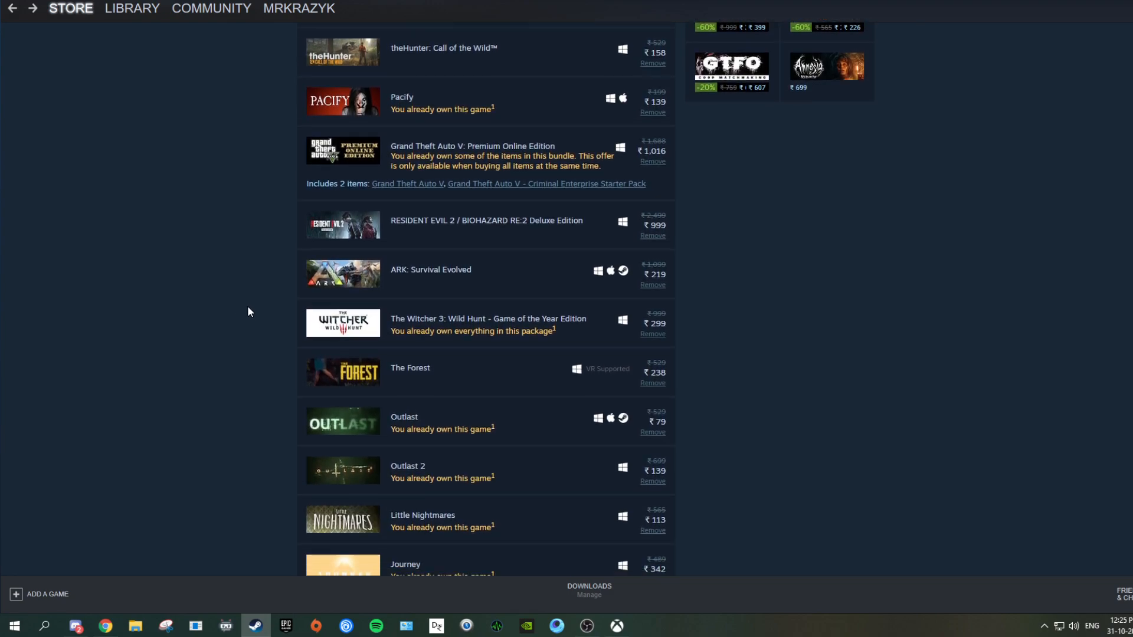
pyautogui.scroll(-3)
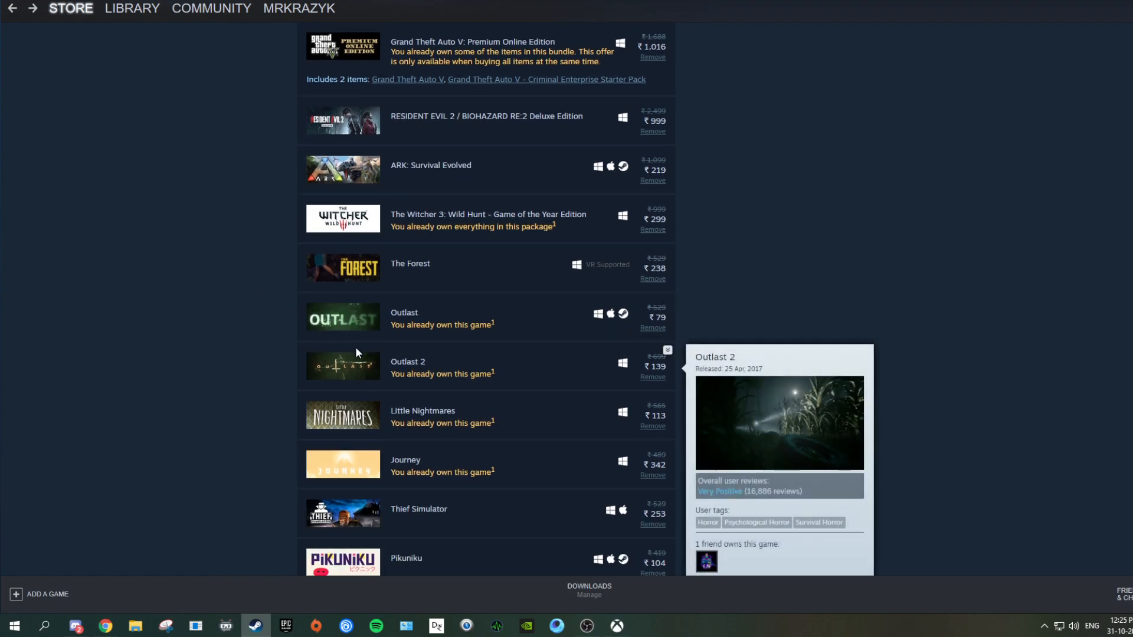
pyautogui.moveTo(348, 309)
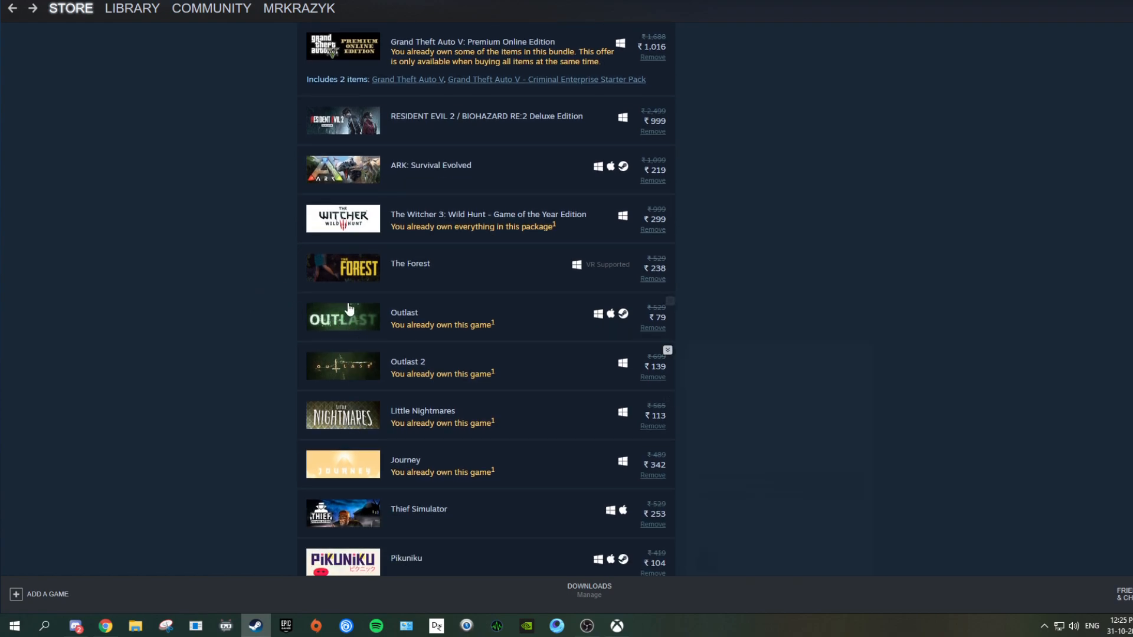
pyautogui.scroll(3)
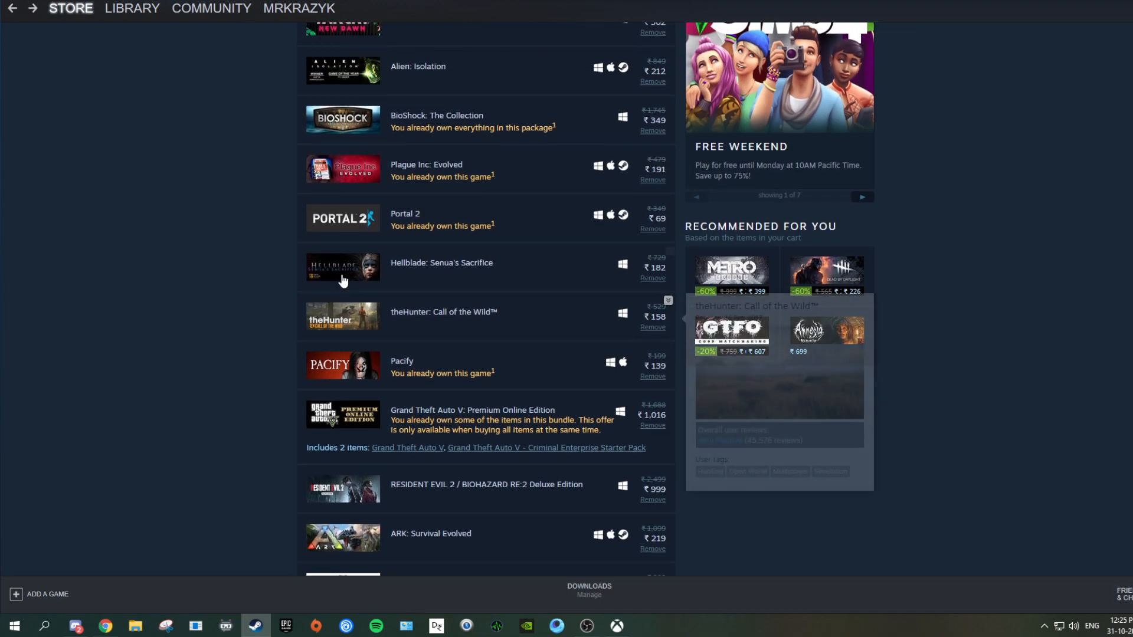
pyautogui.scroll(3)
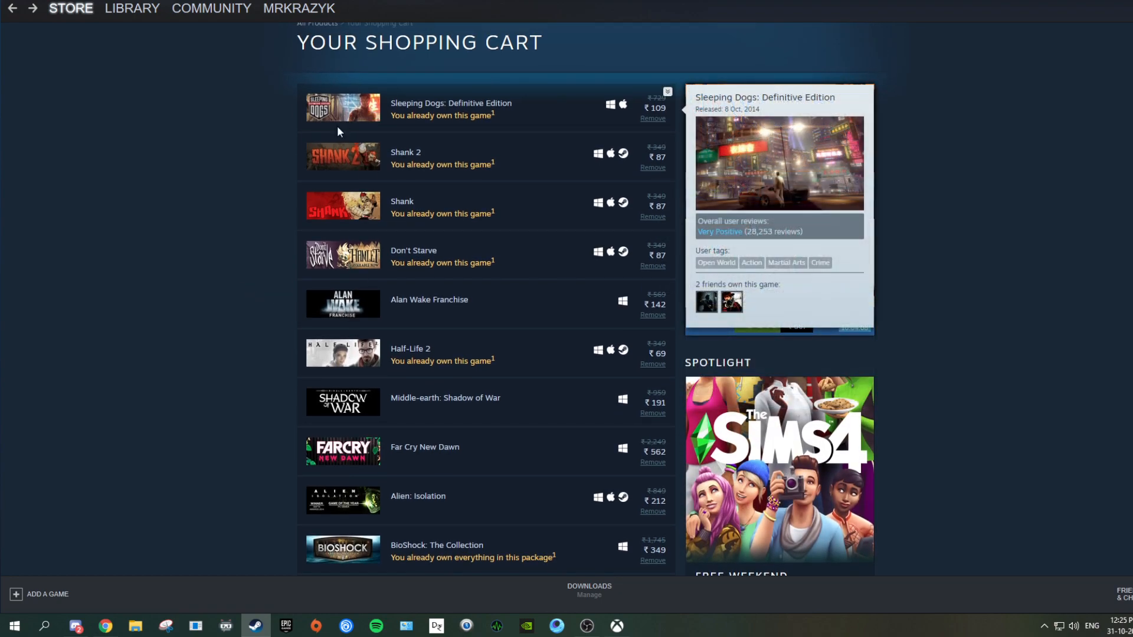
pyautogui.moveTo(65, 224)
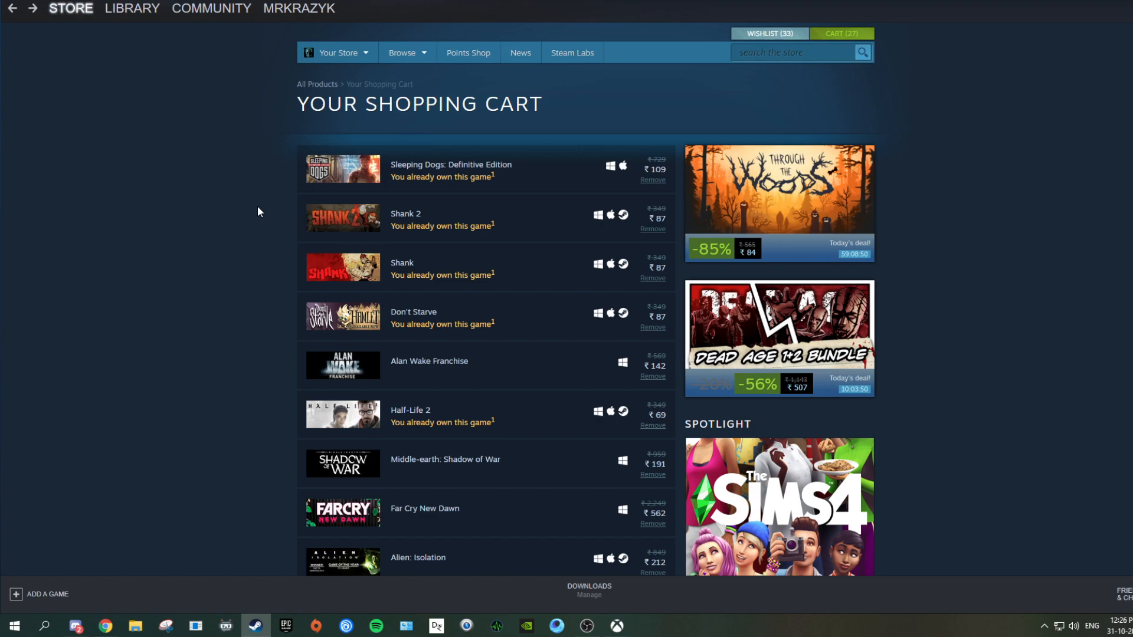
pyautogui.moveTo(249, 539)
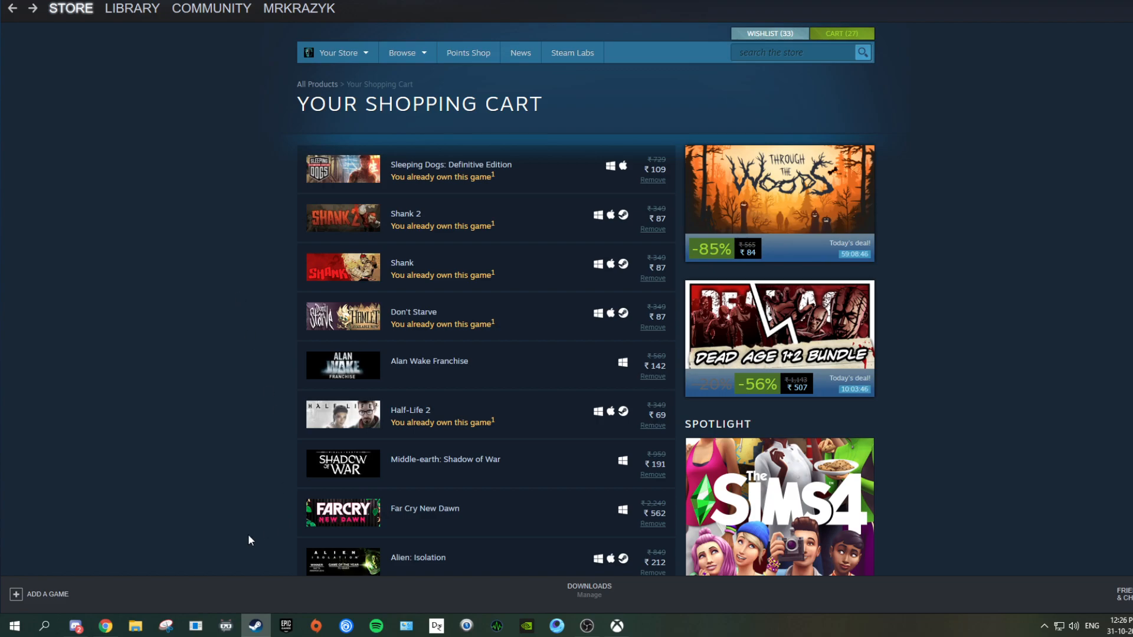
# Step: Switch to Discord's #pc-games channel showing the Blair Witch and Ghostbusters free-games post
pyautogui.click(76, 625)
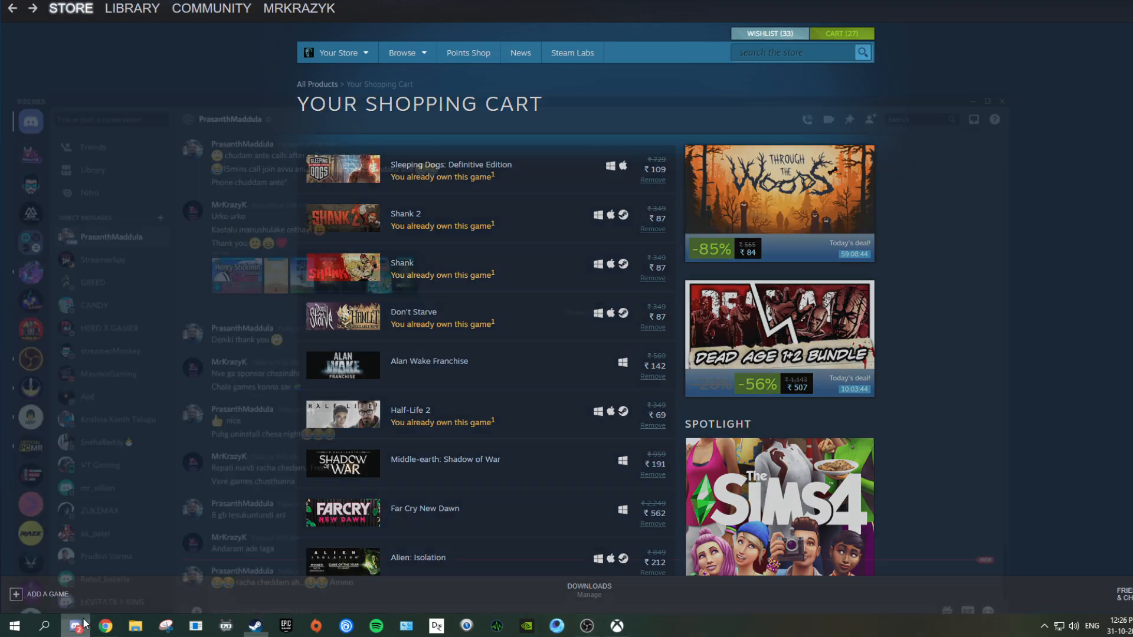
pyautogui.click(75, 626)
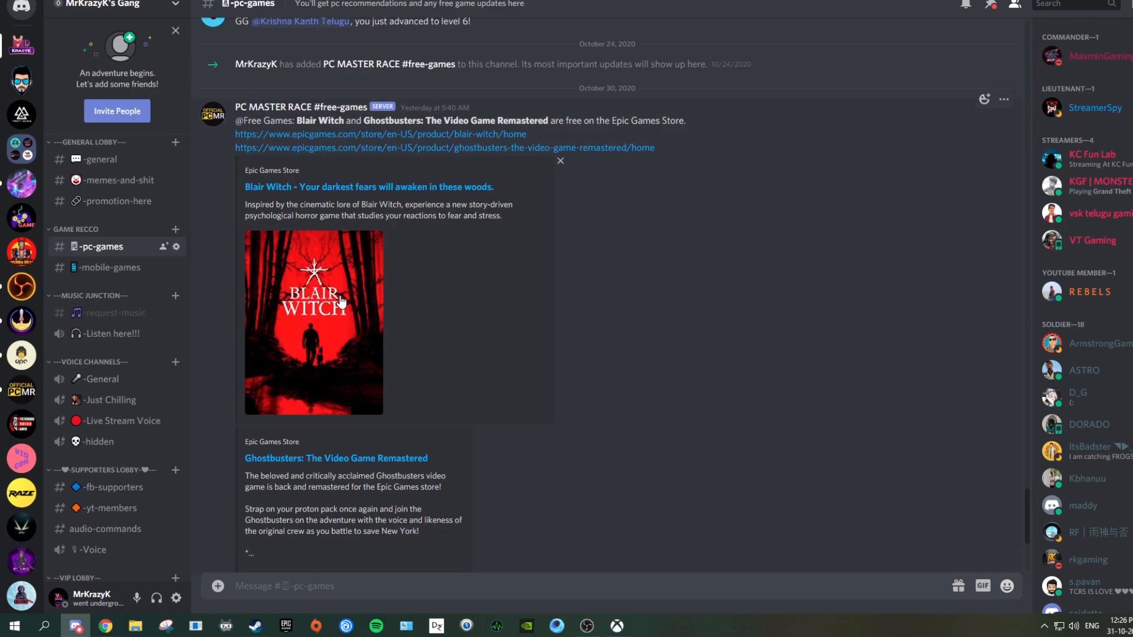
pyautogui.moveTo(325, 310)
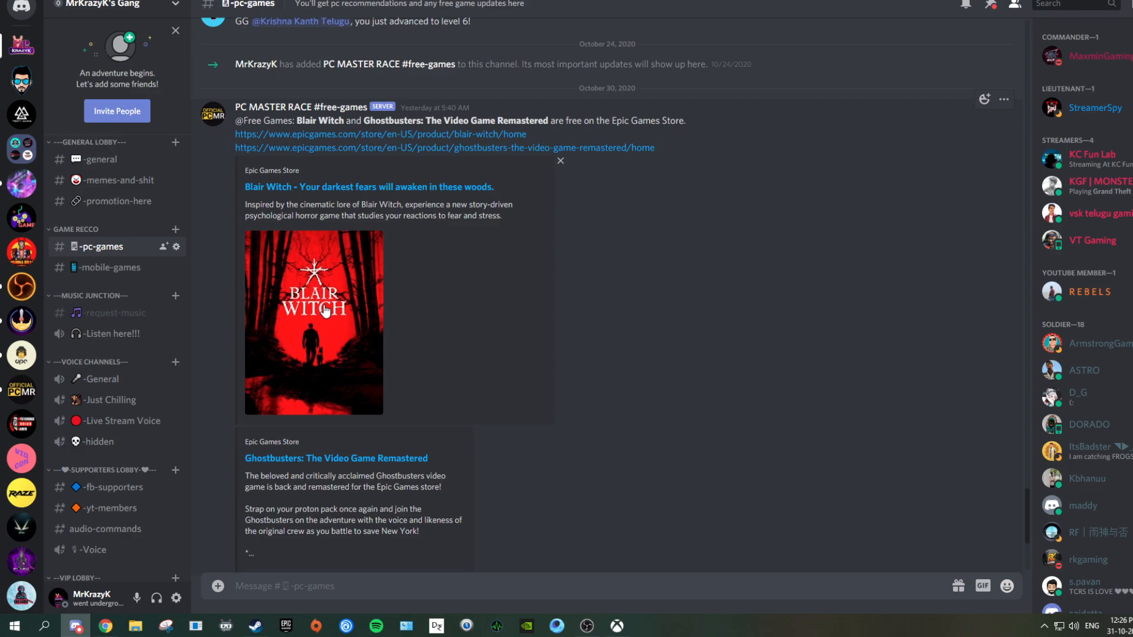
pyautogui.moveTo(405, 281)
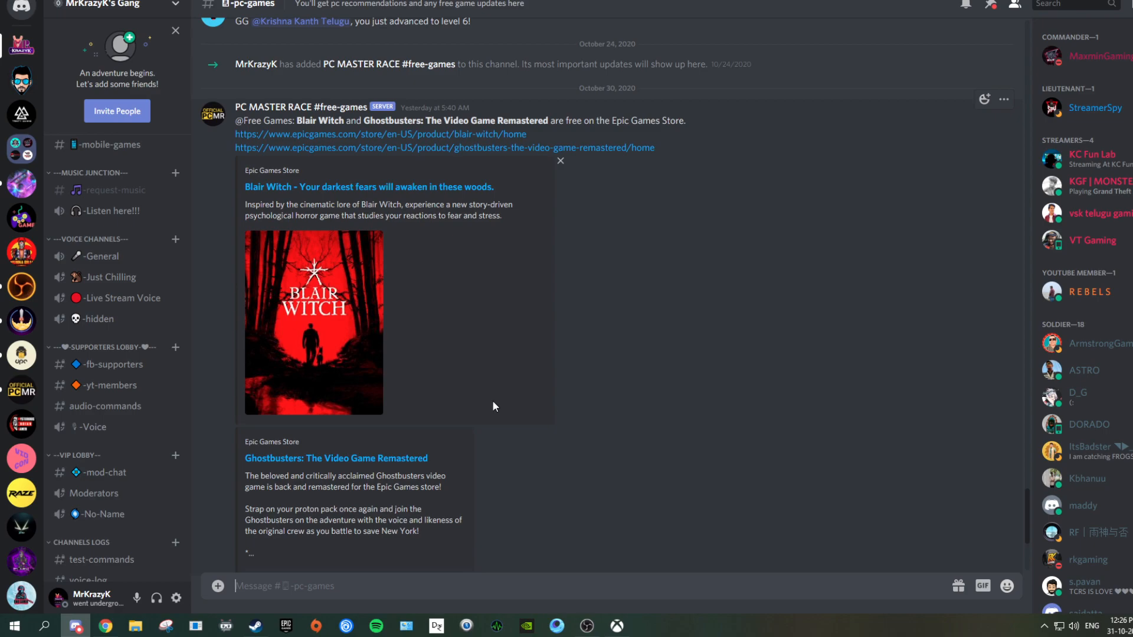
pyautogui.moveTo(130, 297)
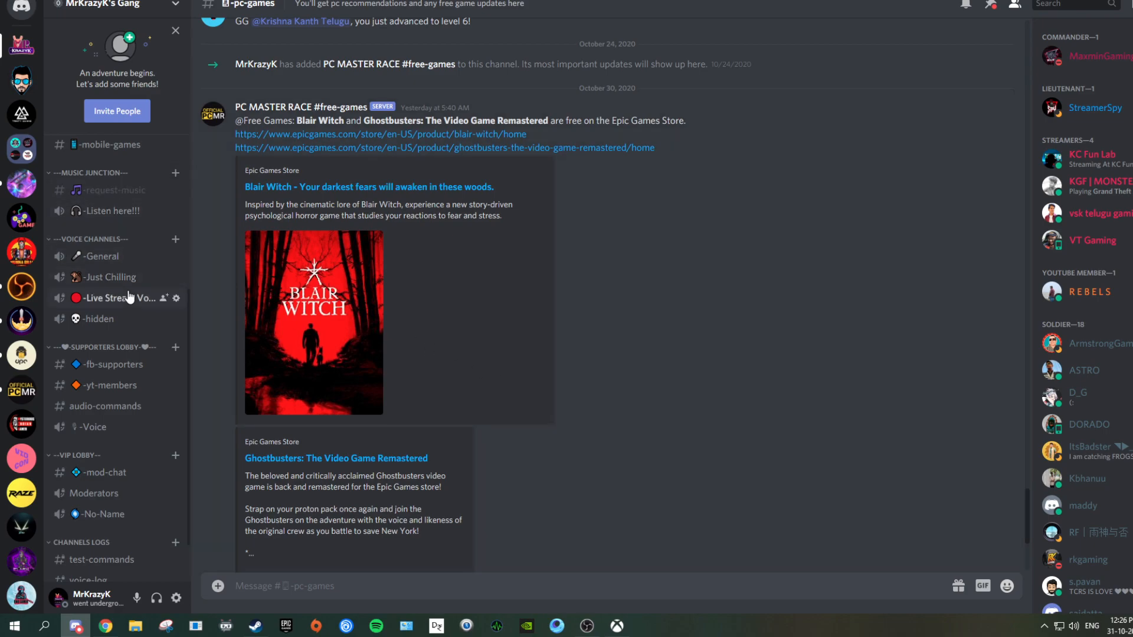